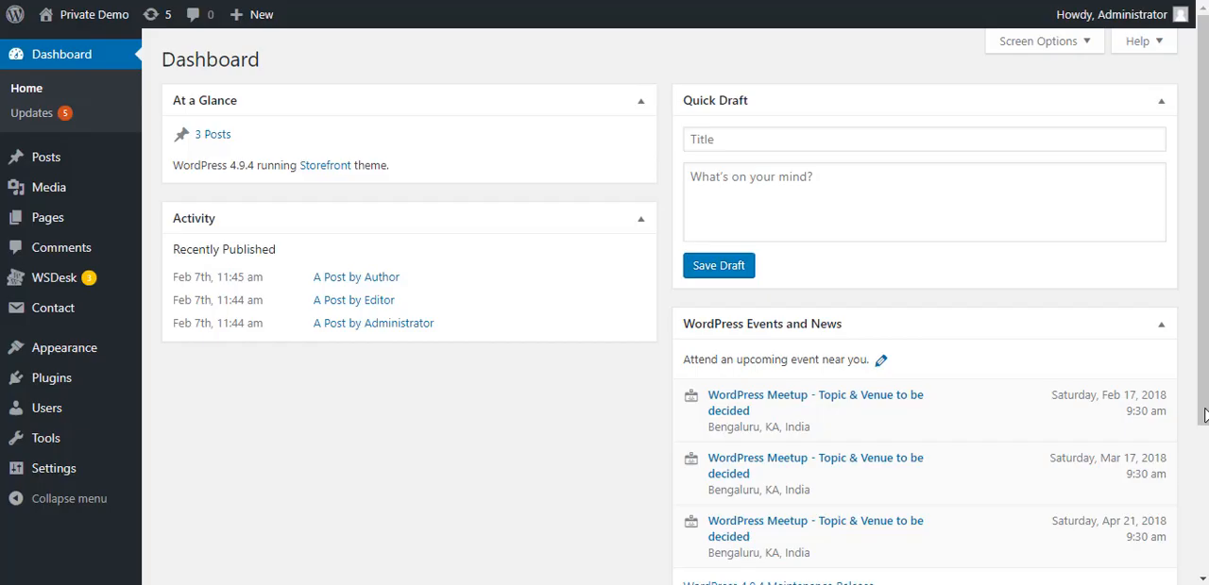
mouse_move(808, 378)
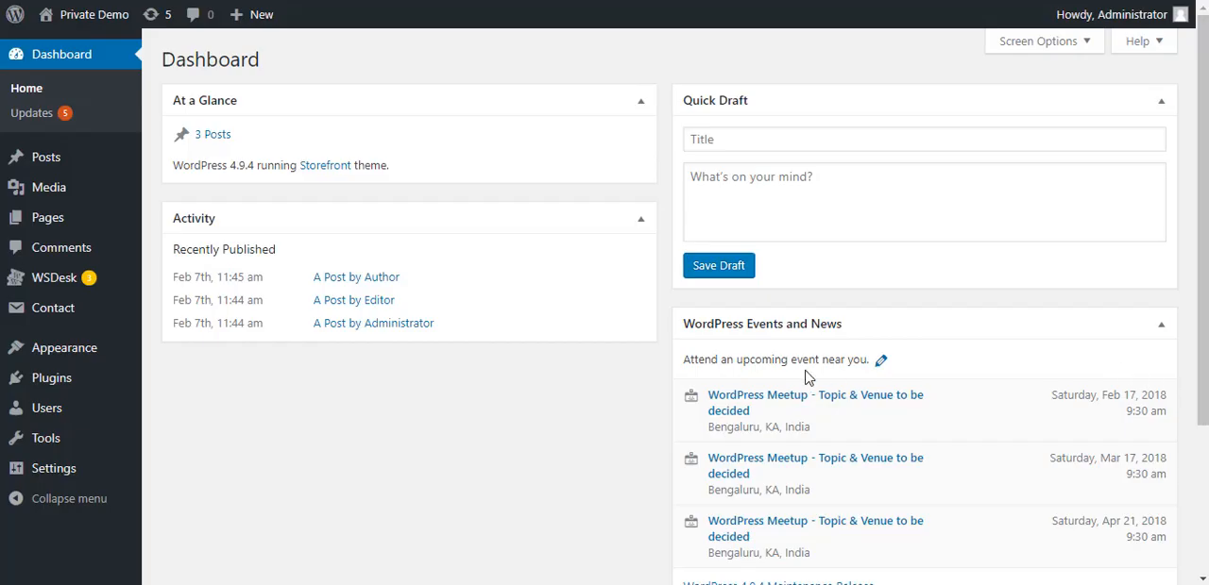
mouse_move(85, 77)
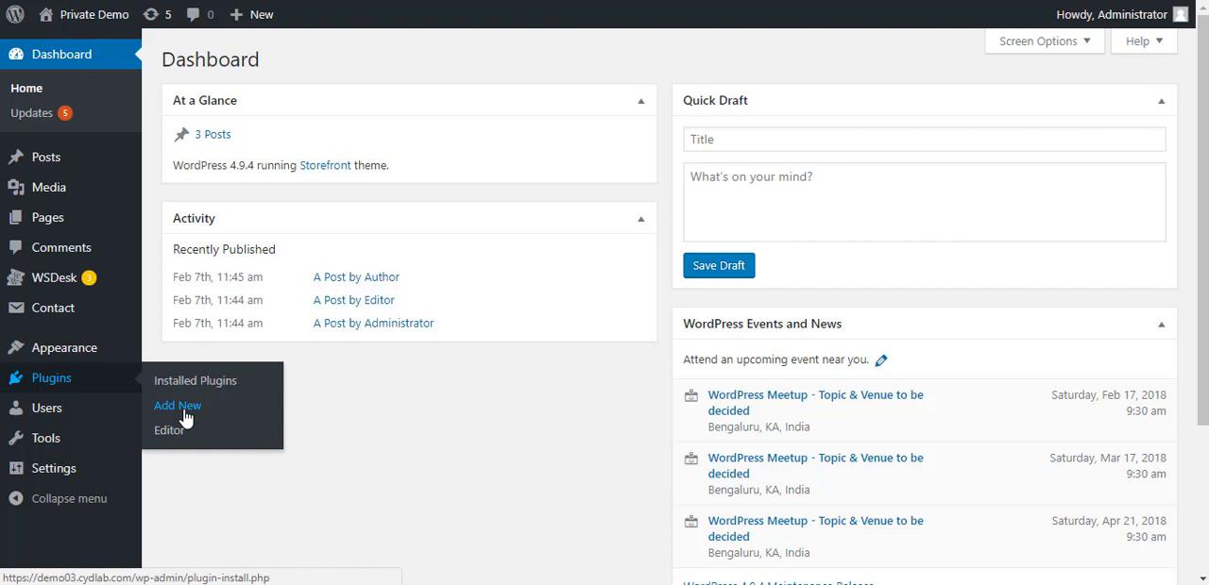
Search the plugin directory for WooCommerce from Plugins > Add New
left_click(177, 405)
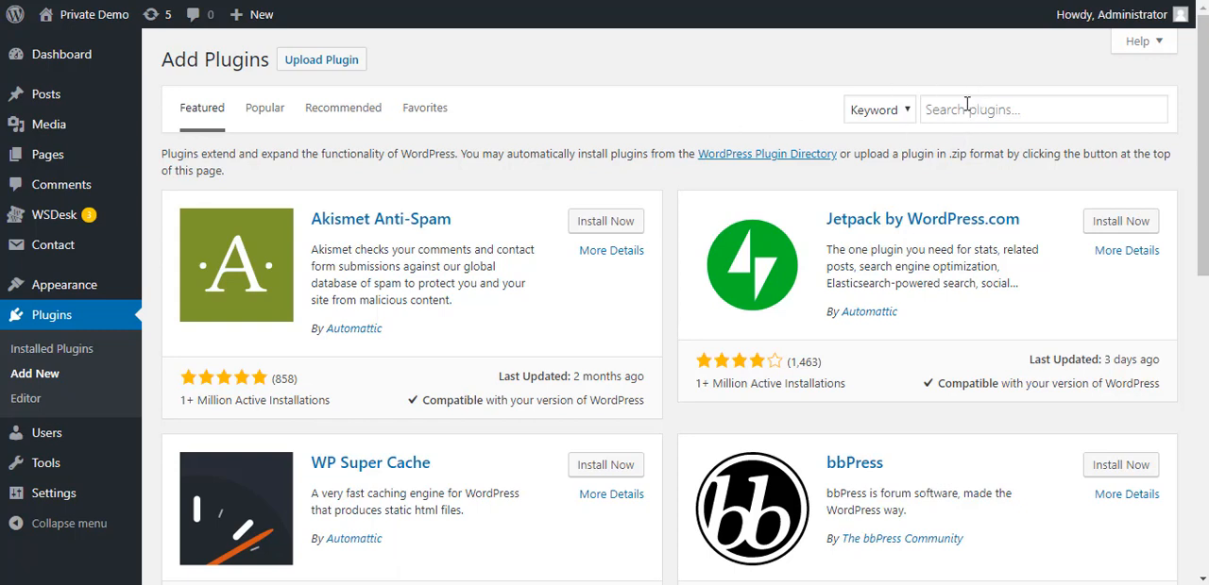
left_click(1043, 109)
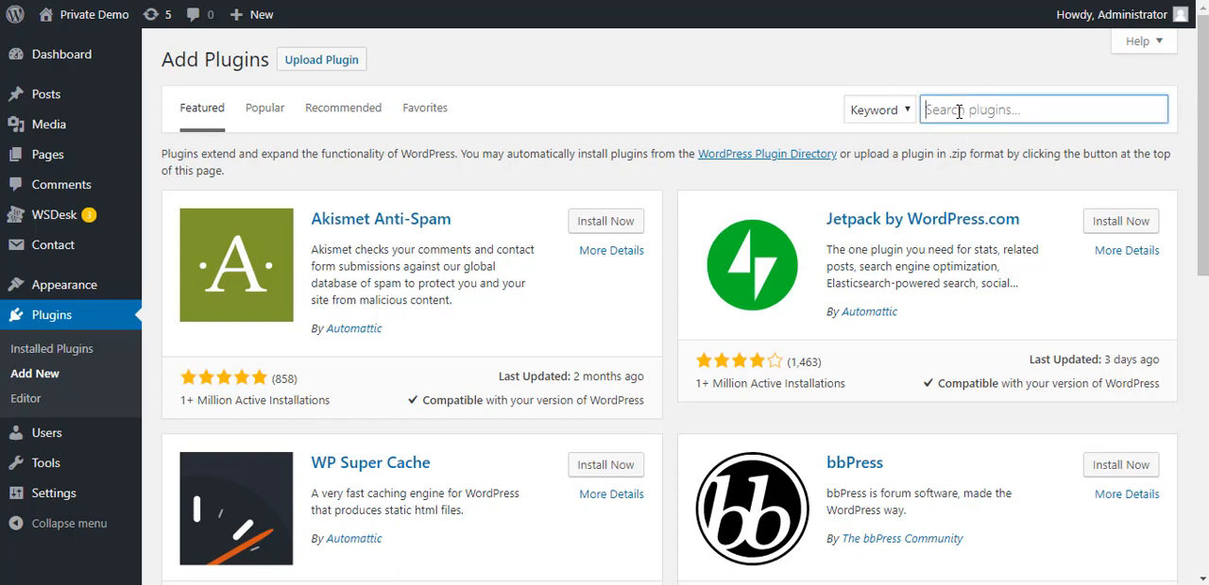
type("WooCommerce")
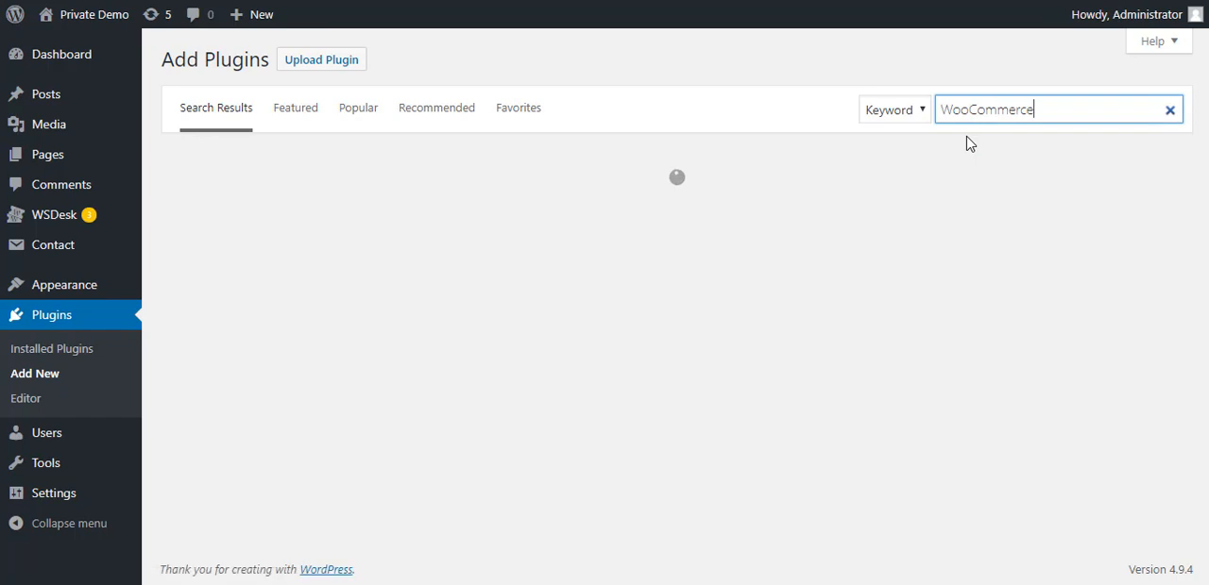
key("Return")
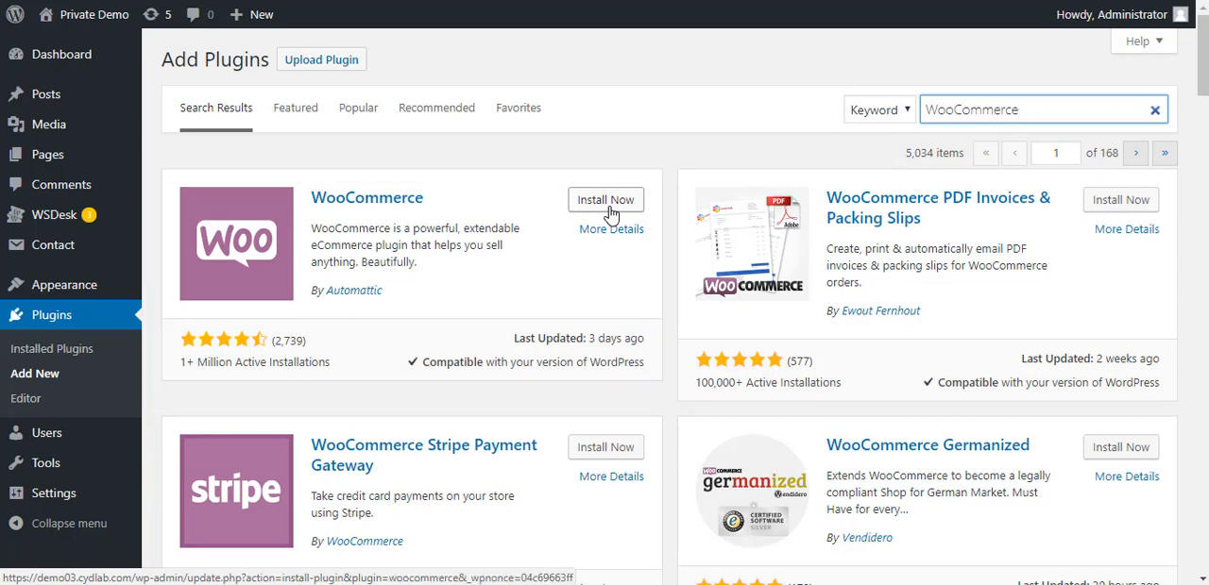
Install the WooCommerce plugin by Automattic and activate it
left_click(605, 199)
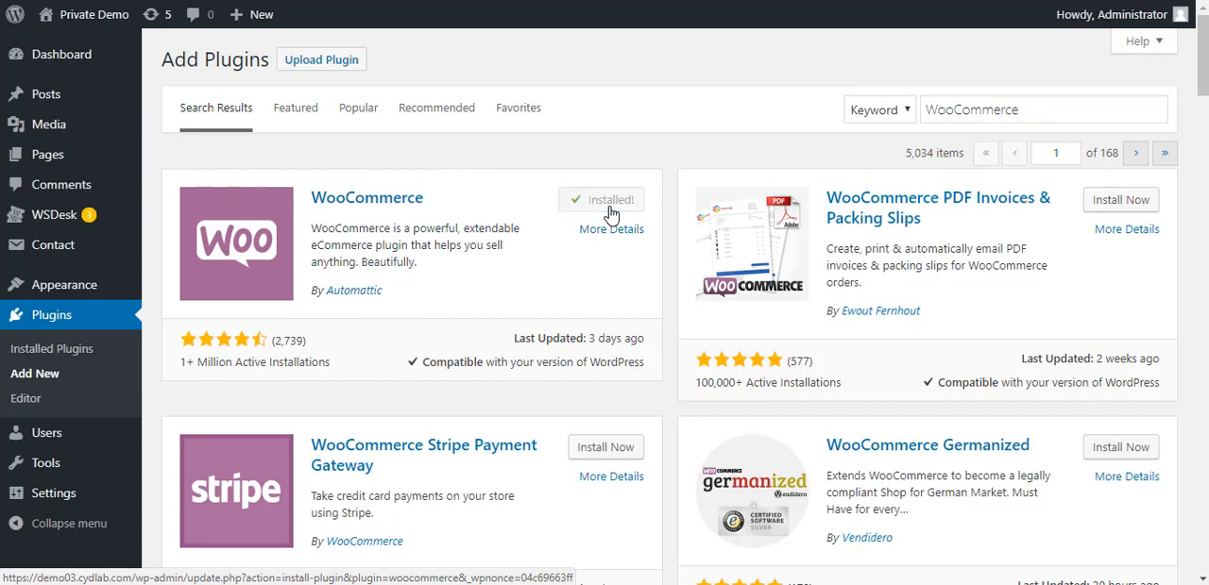
left_click(610, 199)
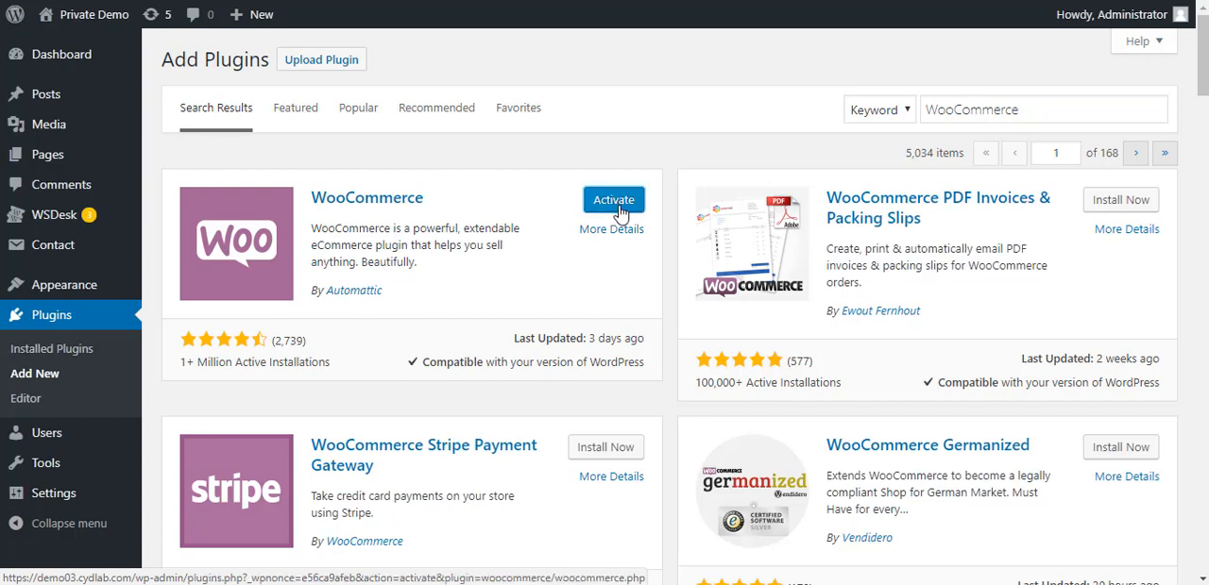
left_click(613, 199)
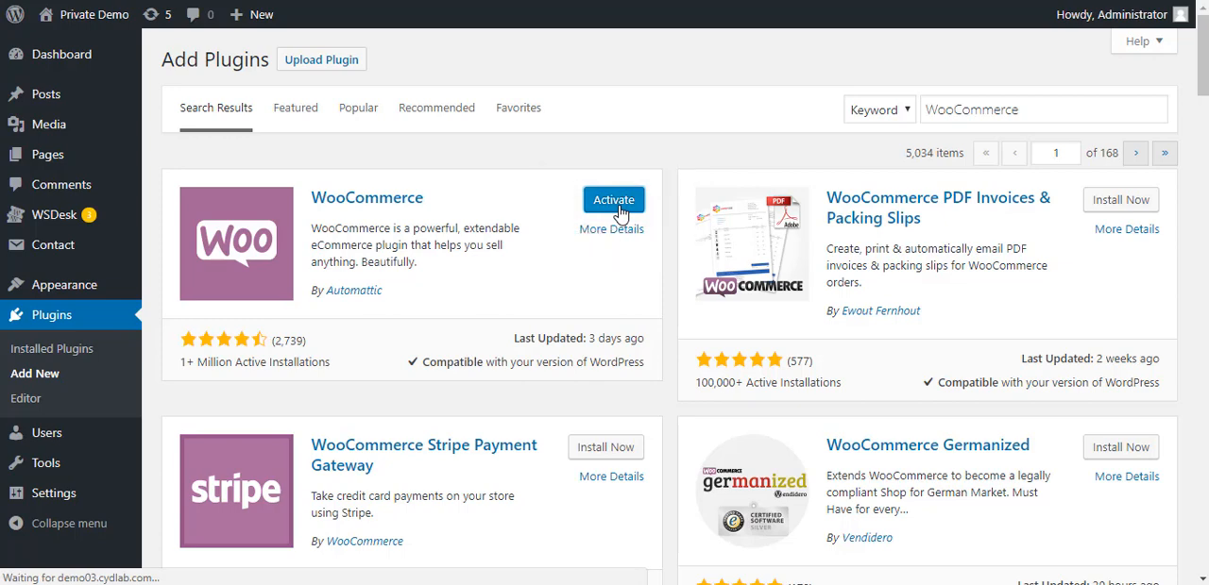
left_click(613, 199)
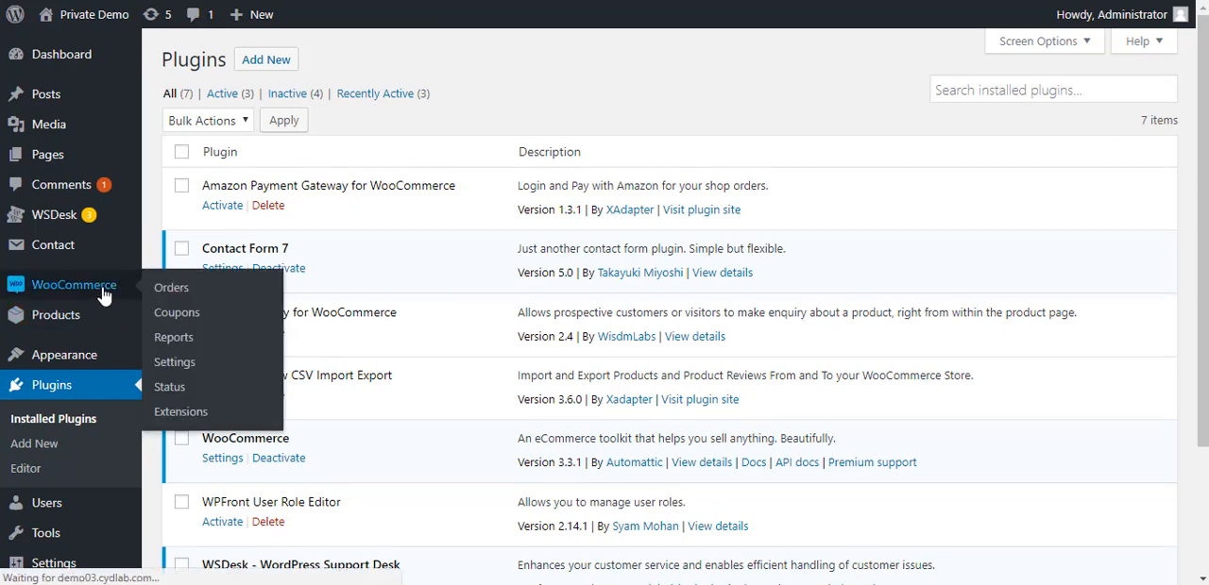
Open WooCommerce Orders, view the Setup wizard help section, and relaunch the wizard
left_click(171, 287)
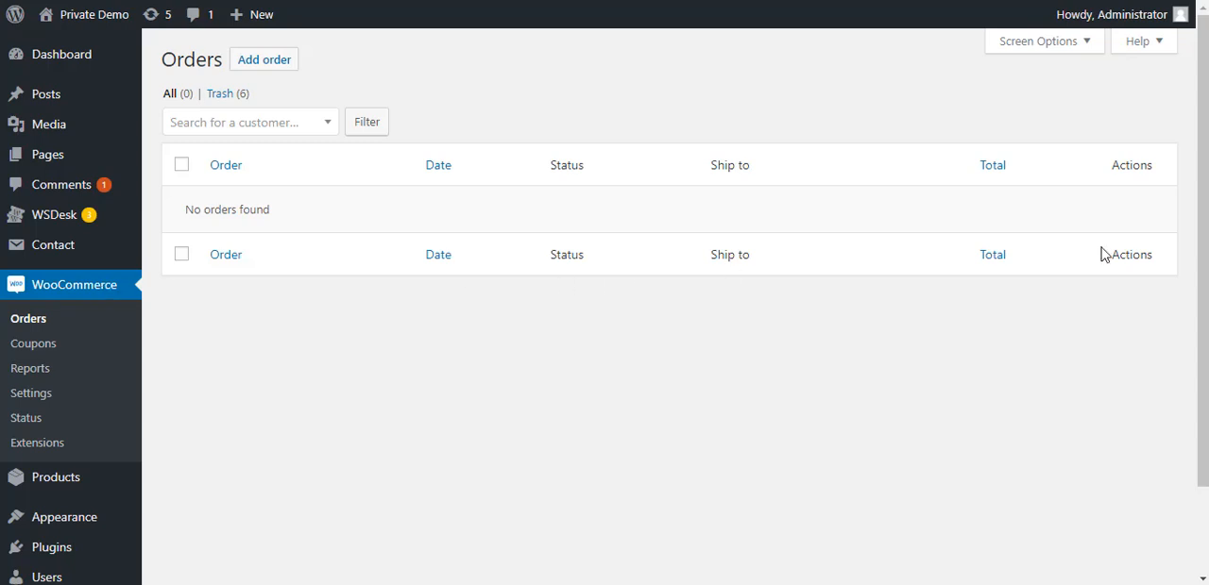
mouse_move(1147, 40)
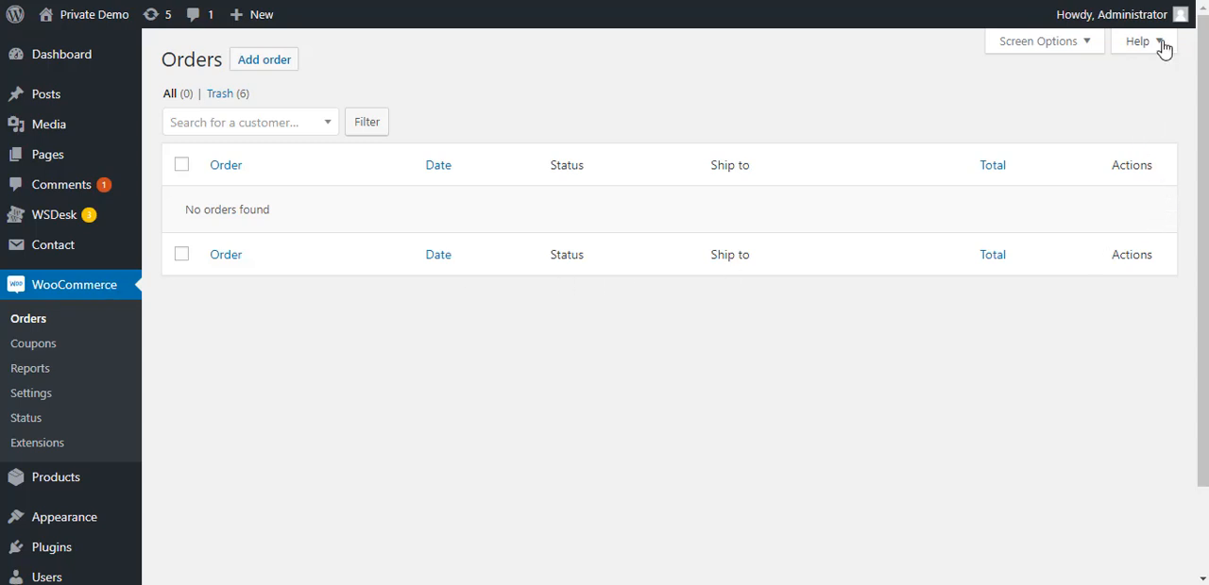
left_click(1138, 41)
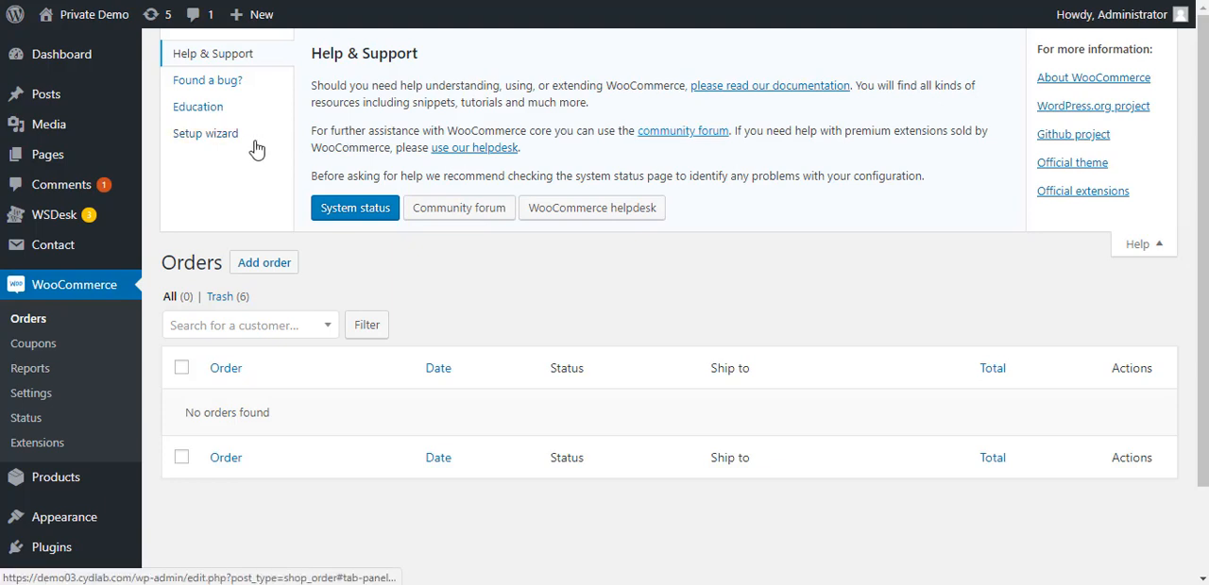
left_click(205, 133)
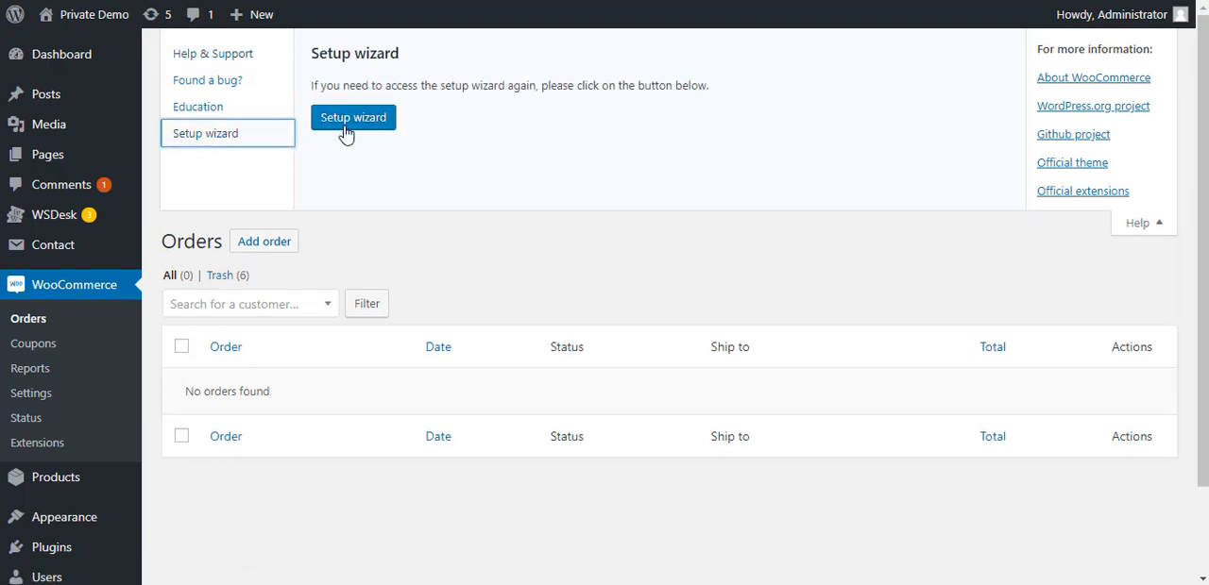
left_click(353, 117)
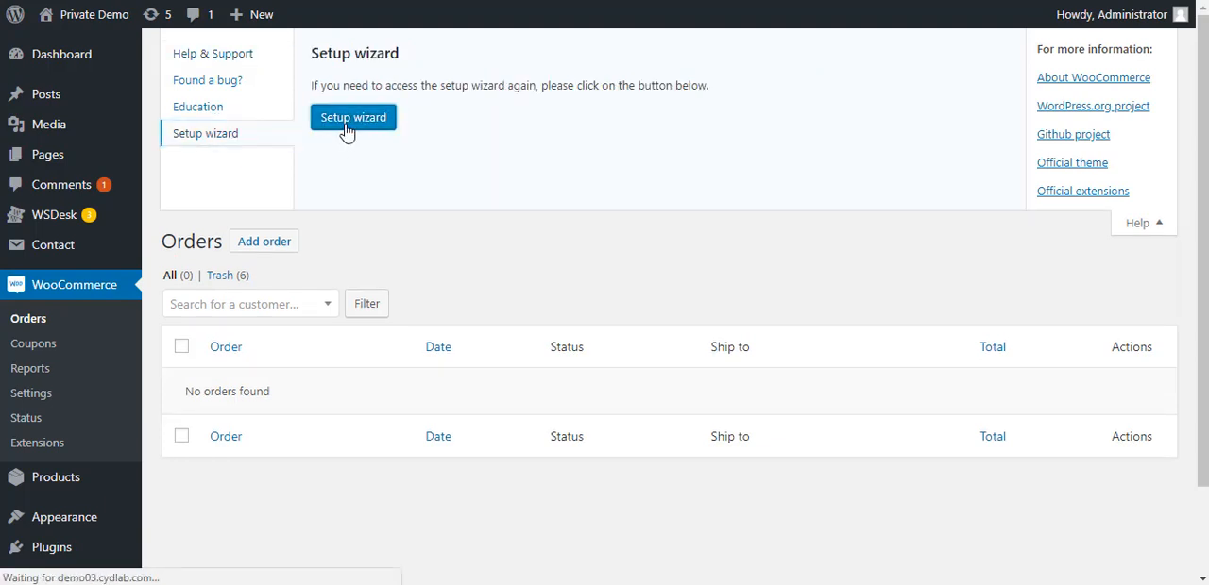
Enter store address 152 N Central Avenue, Los Angeles 90012, with USD and physical/digital products
left_click(352, 117)
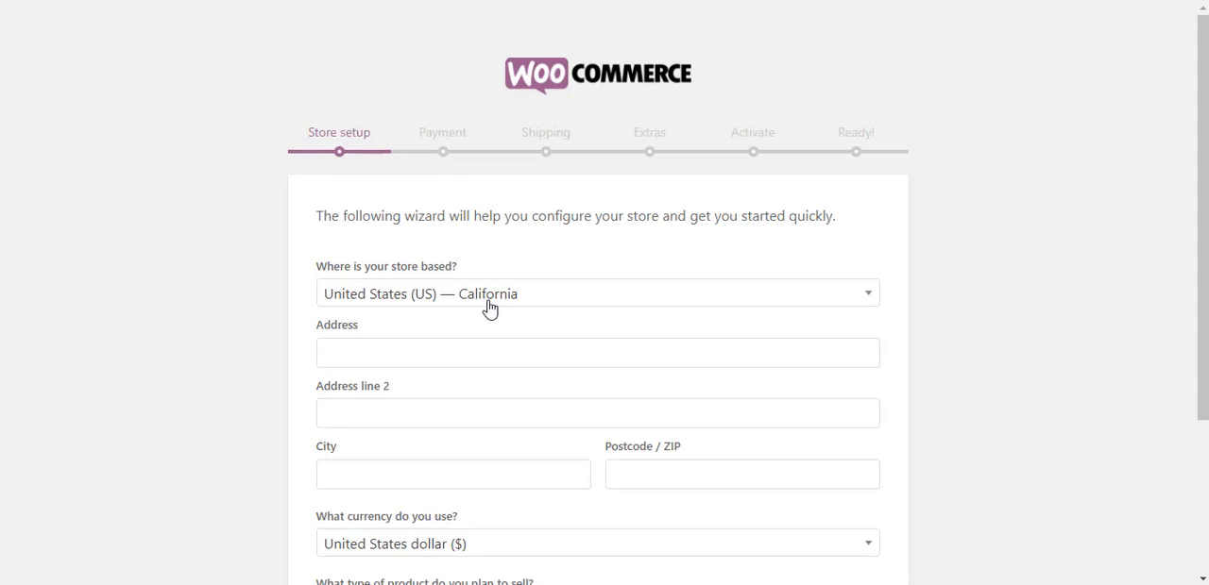
mouse_move(419, 325)
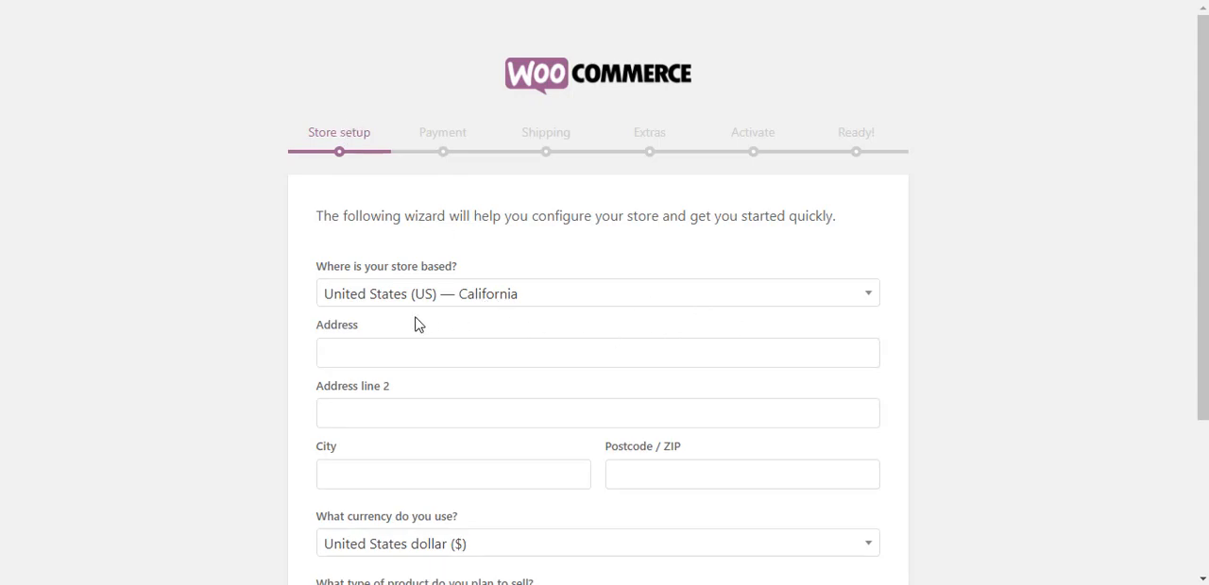
left_click(597, 353)
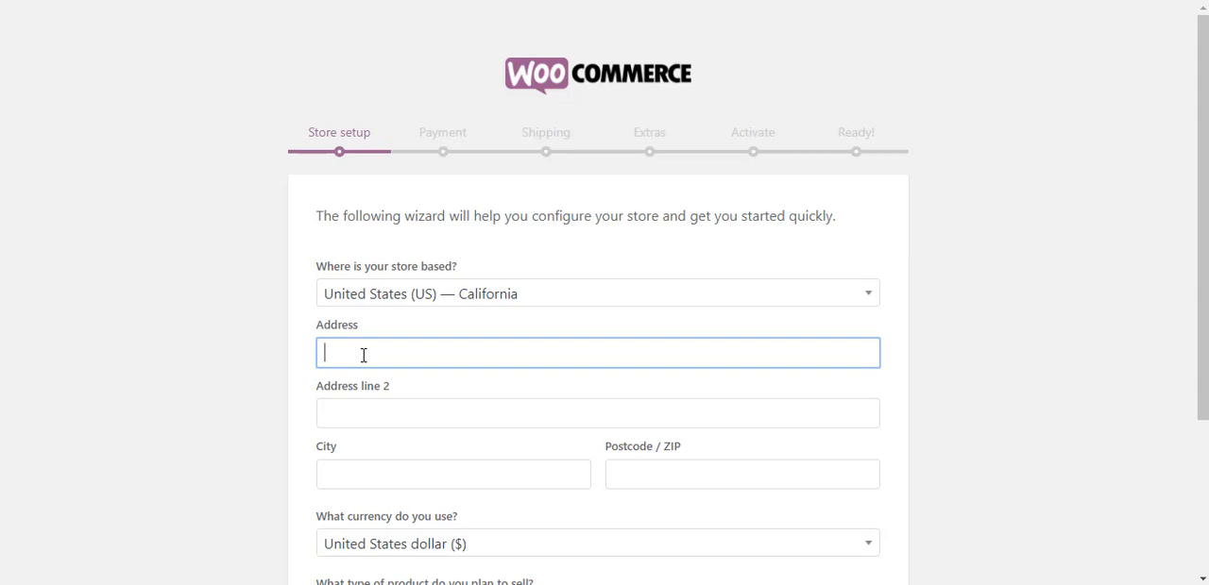
type("152")
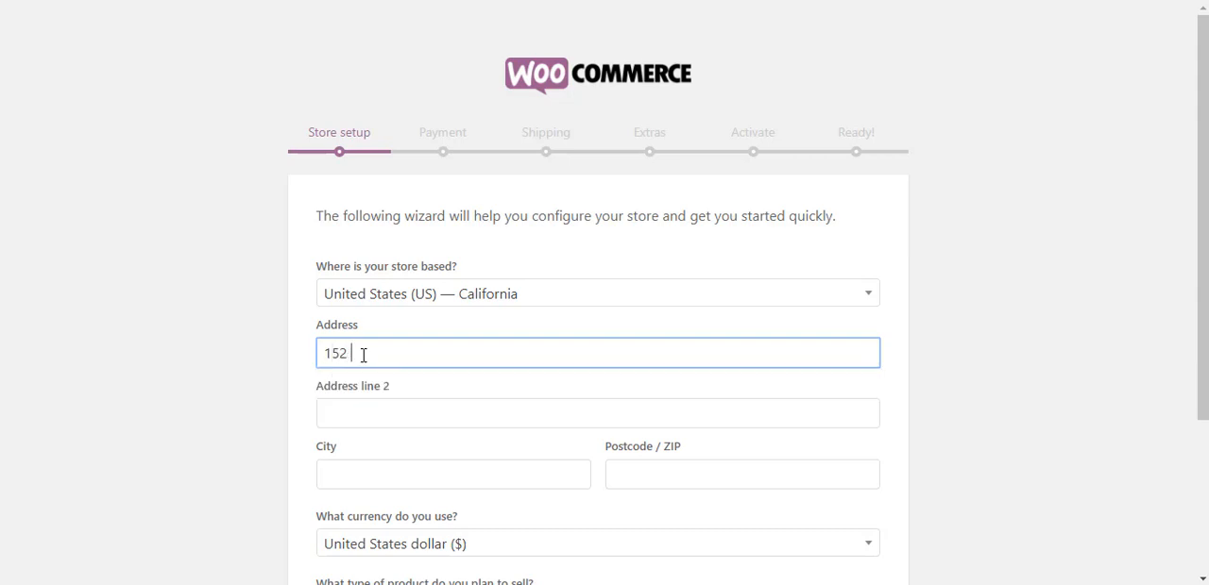
type("N Centr")
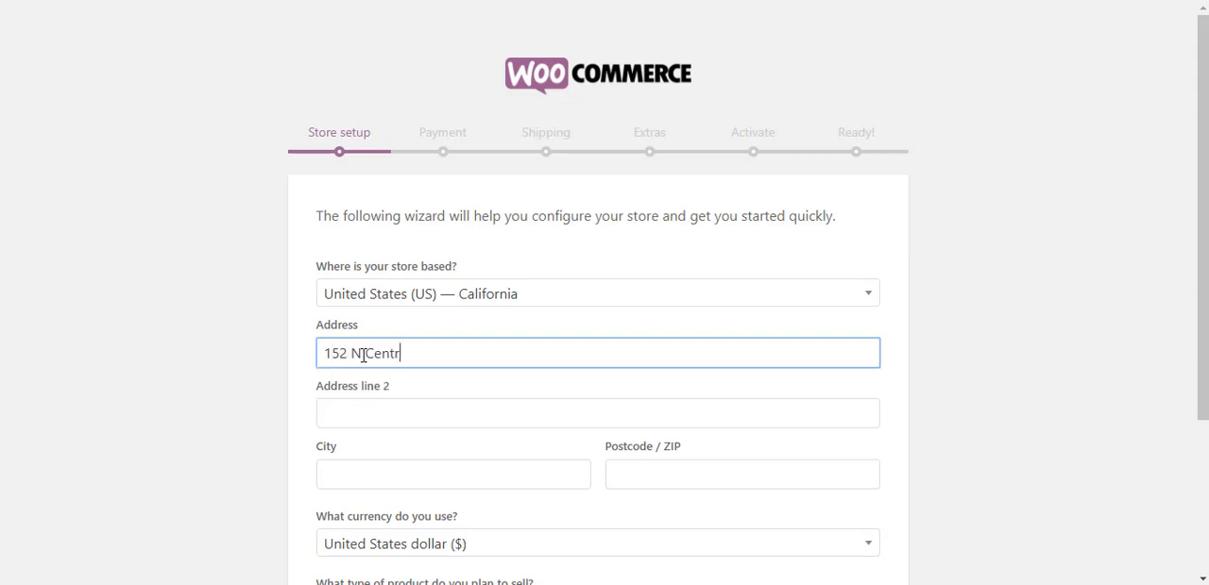
type("al Avenue")
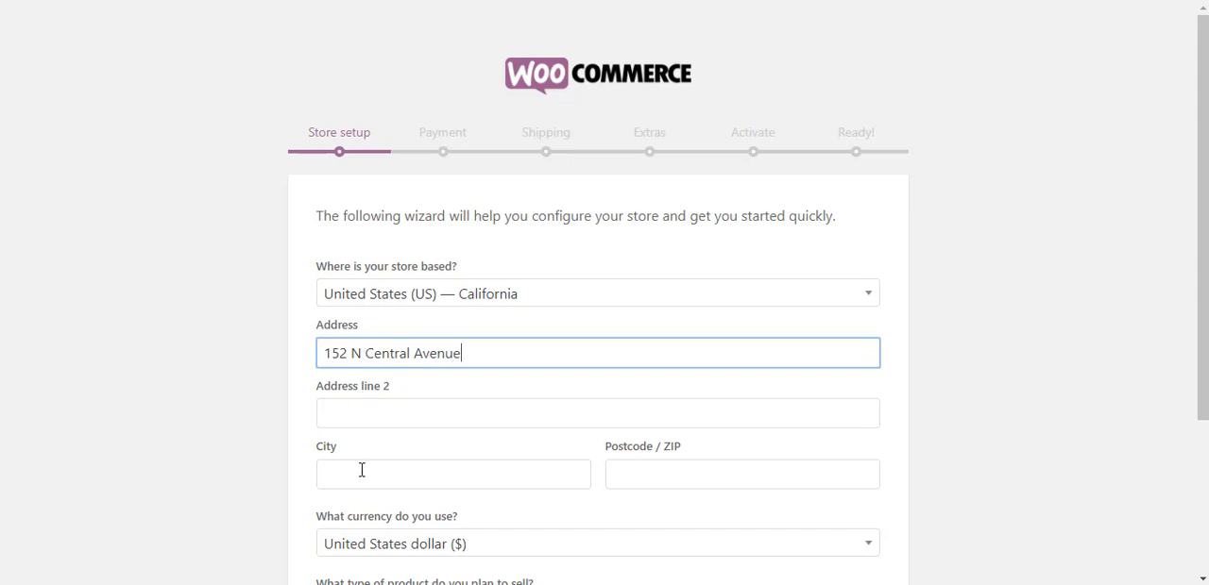
type("Los Angeles")
left_click(743, 474)
type("9001")
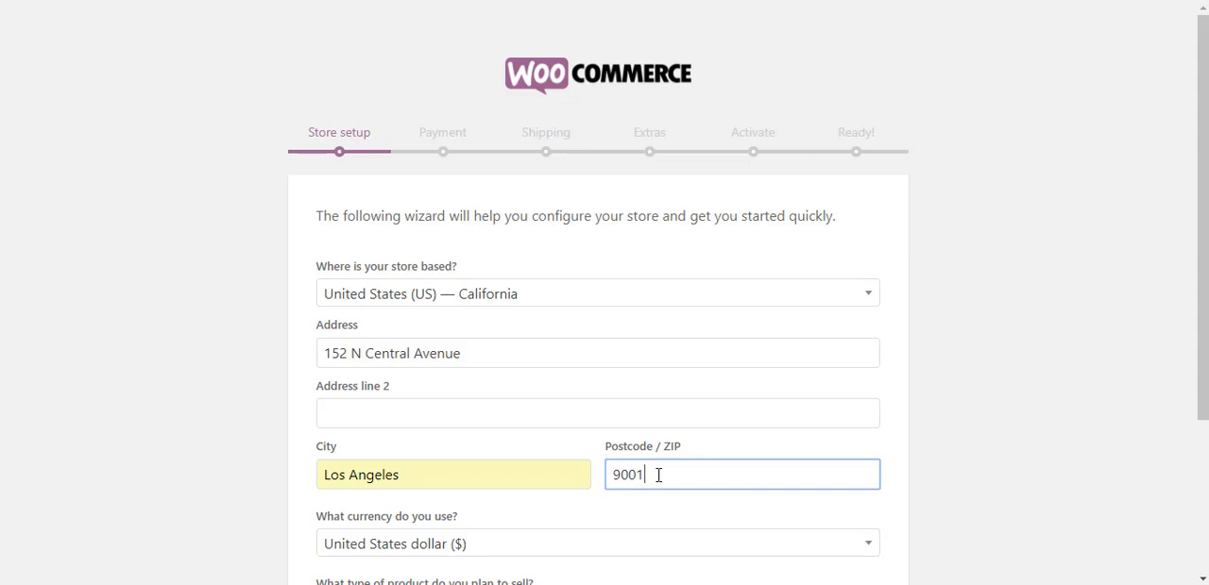
type("2")
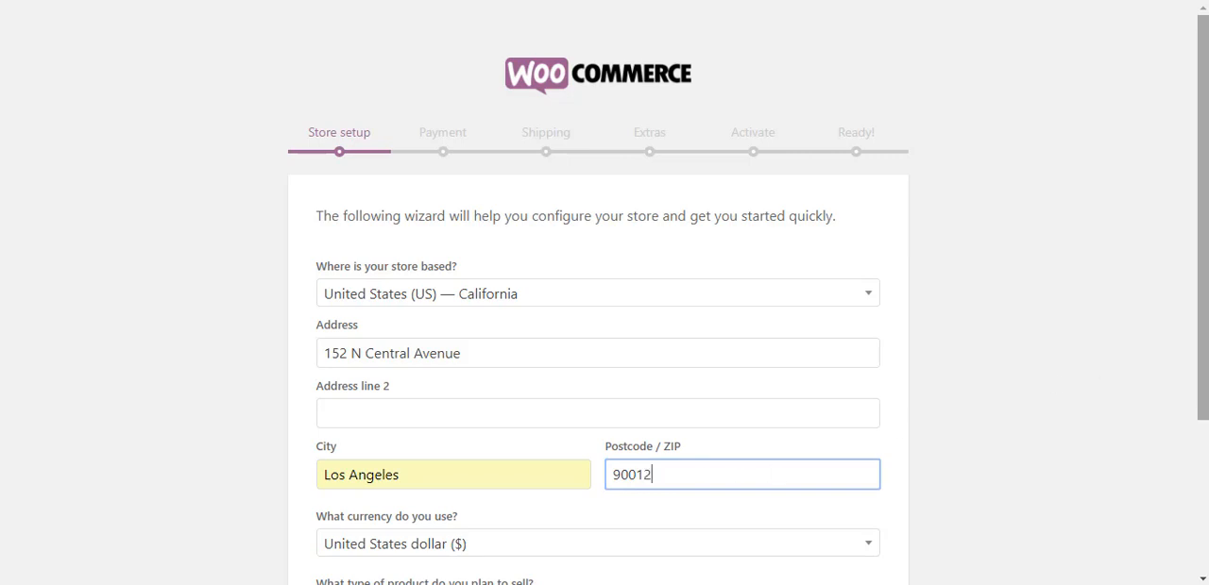
scroll("down", 3)
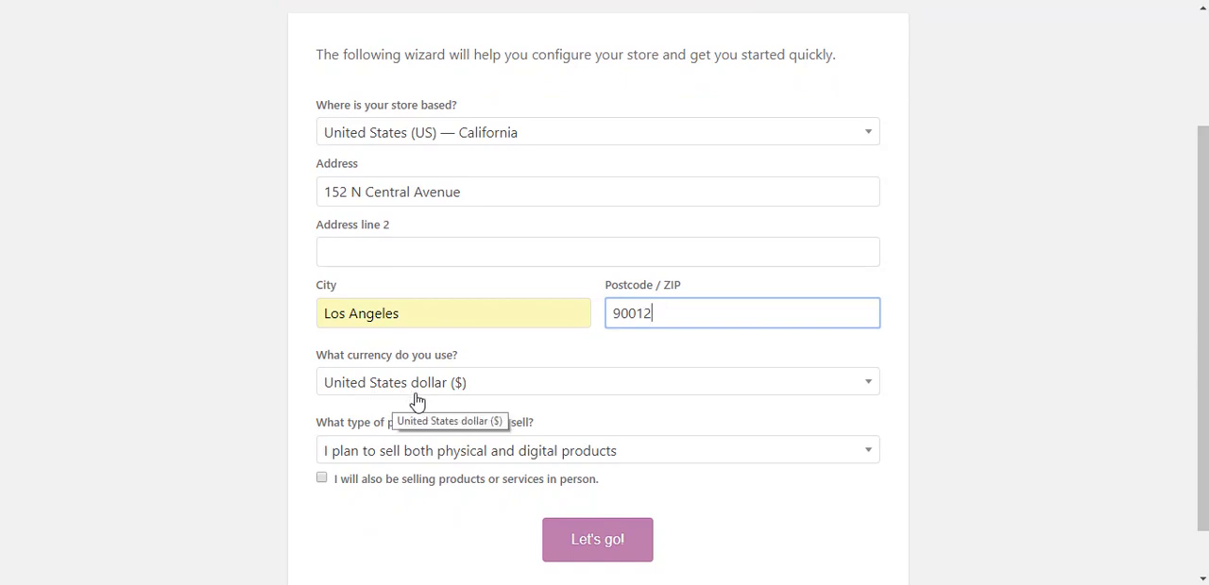
mouse_move(347, 479)
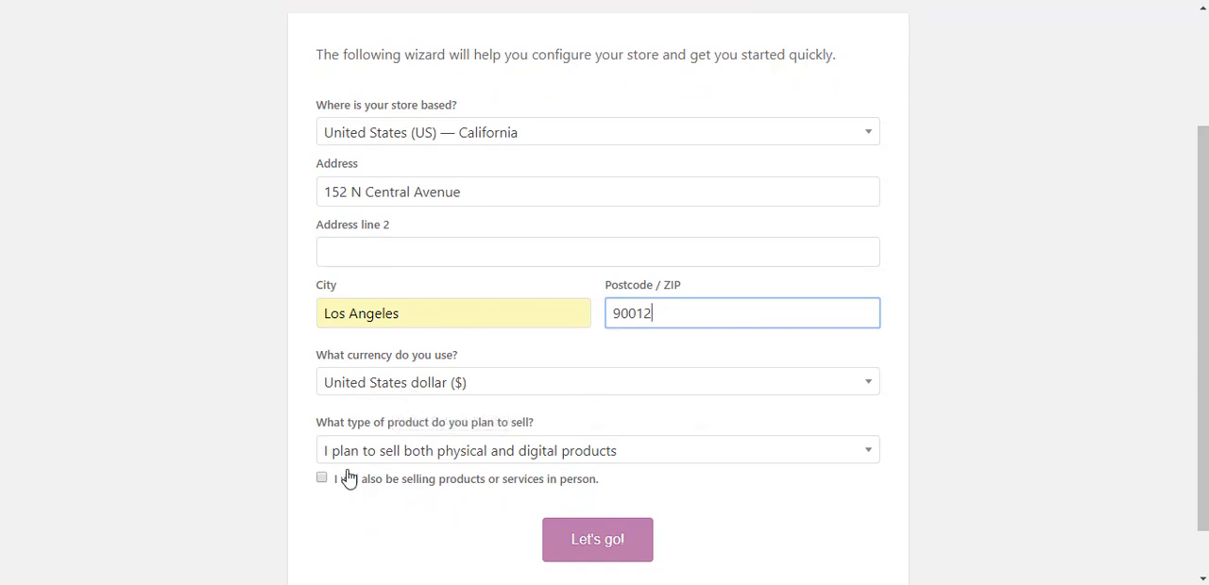
mouse_move(725, 462)
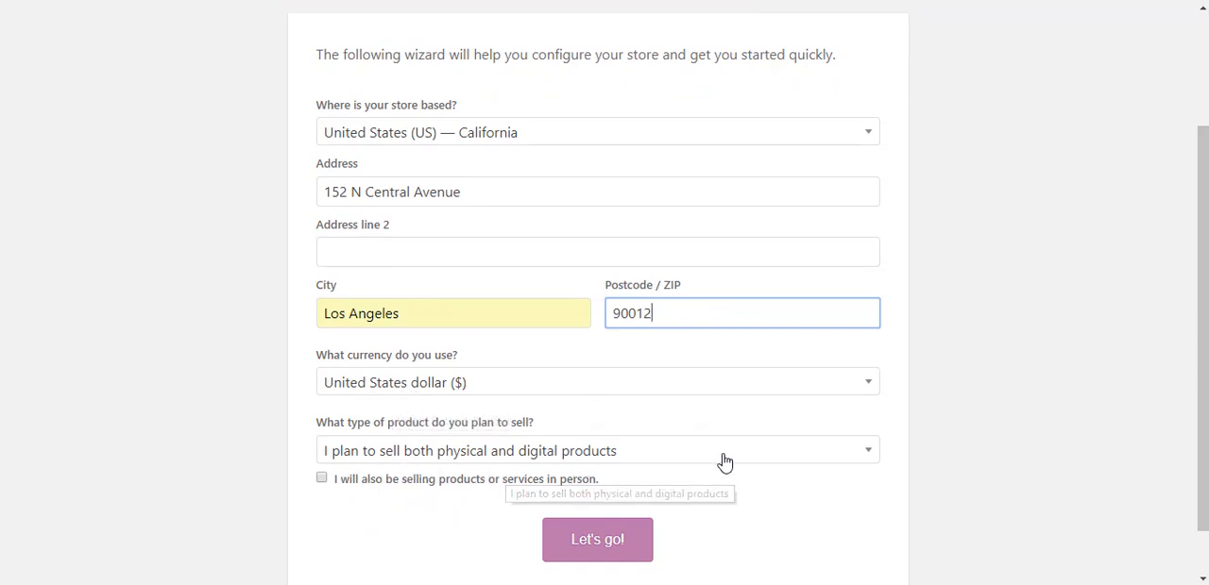
mouse_move(325, 510)
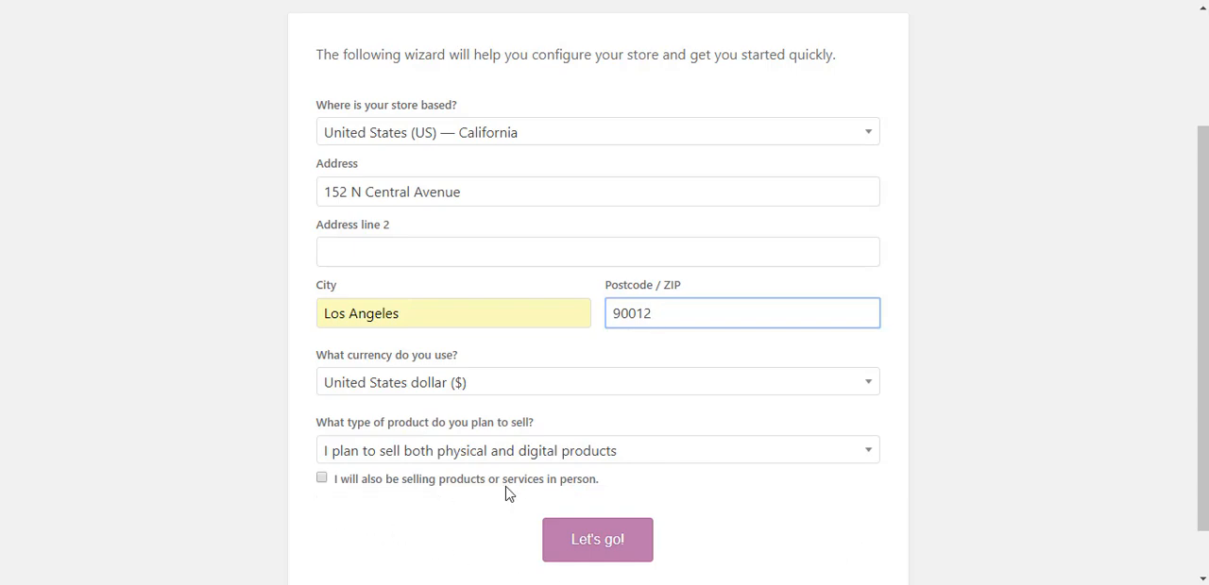
mouse_move(510, 494)
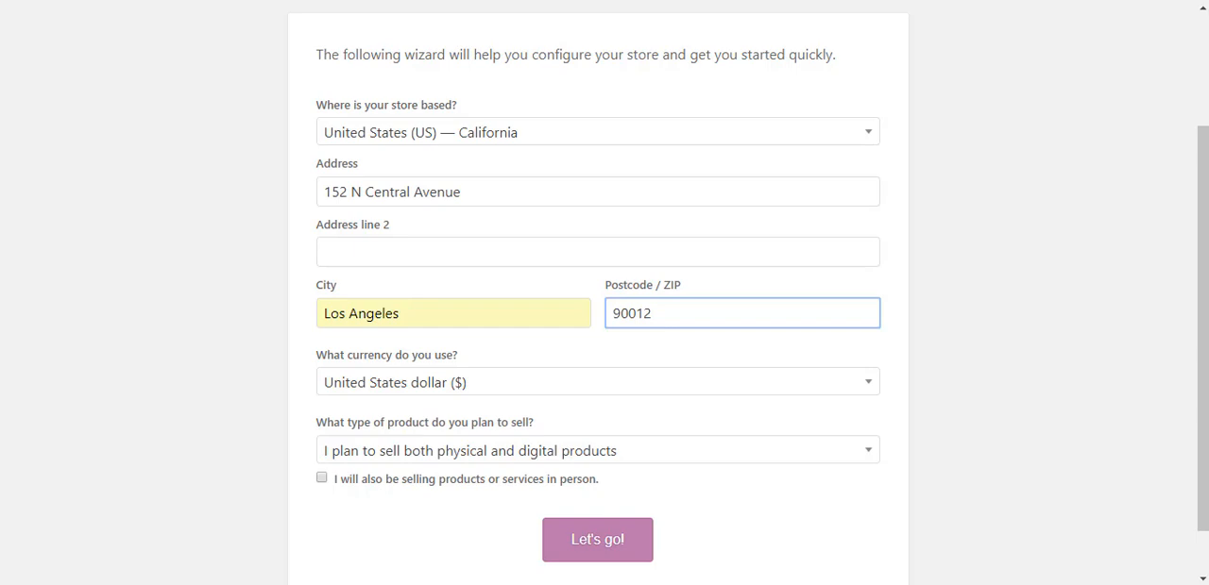
mouse_move(596, 539)
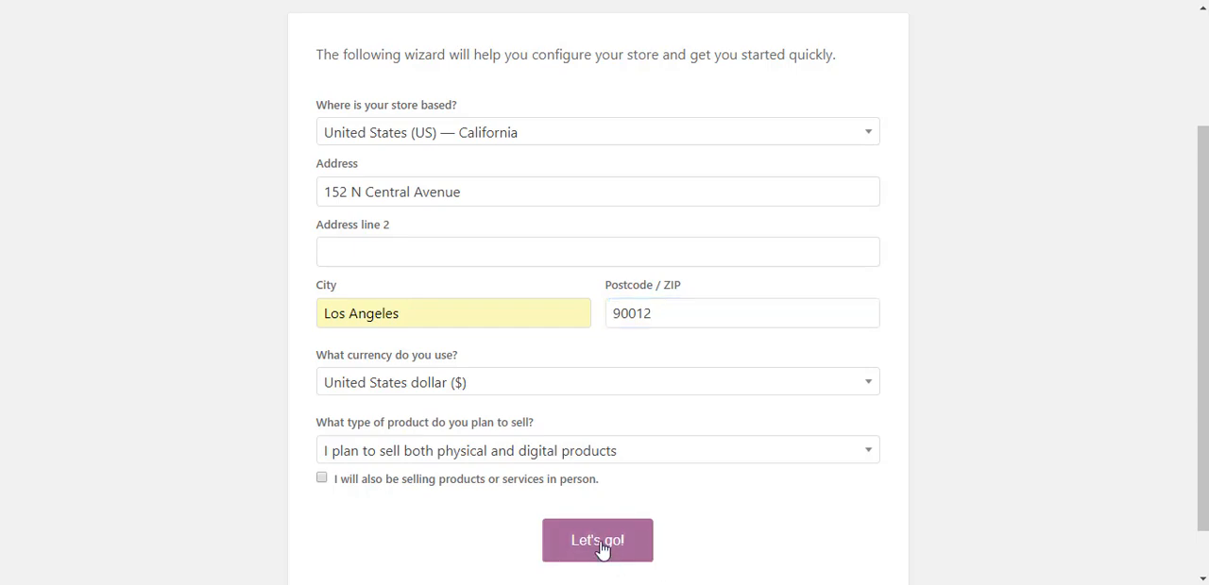
Submit the store details with Let's go! to reach the Payment step
left_click(597, 540)
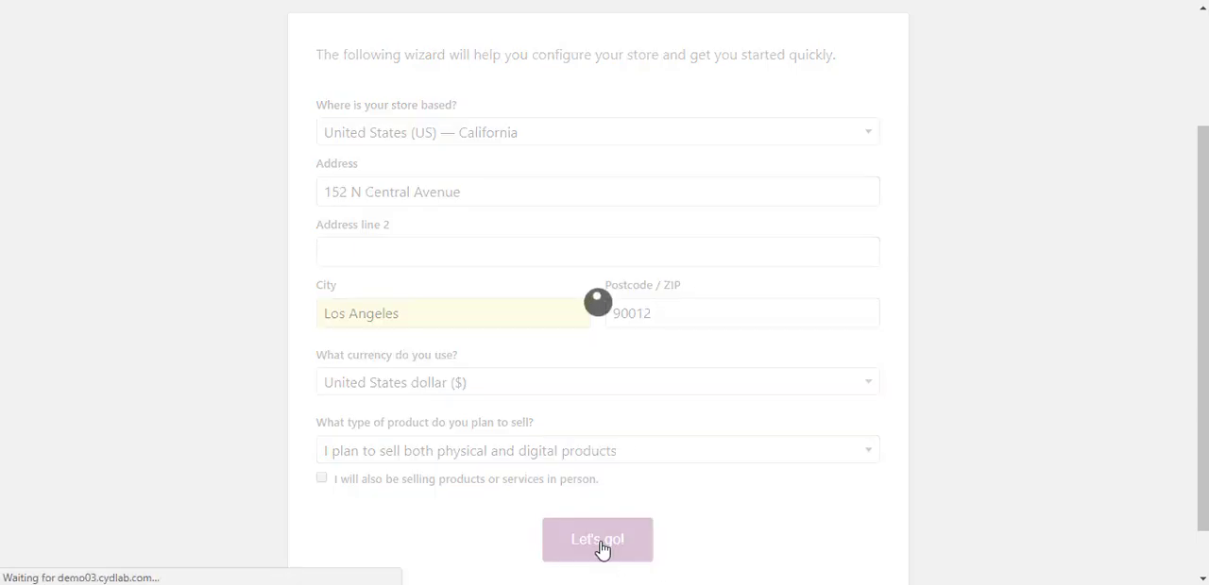
left_click(597, 539)
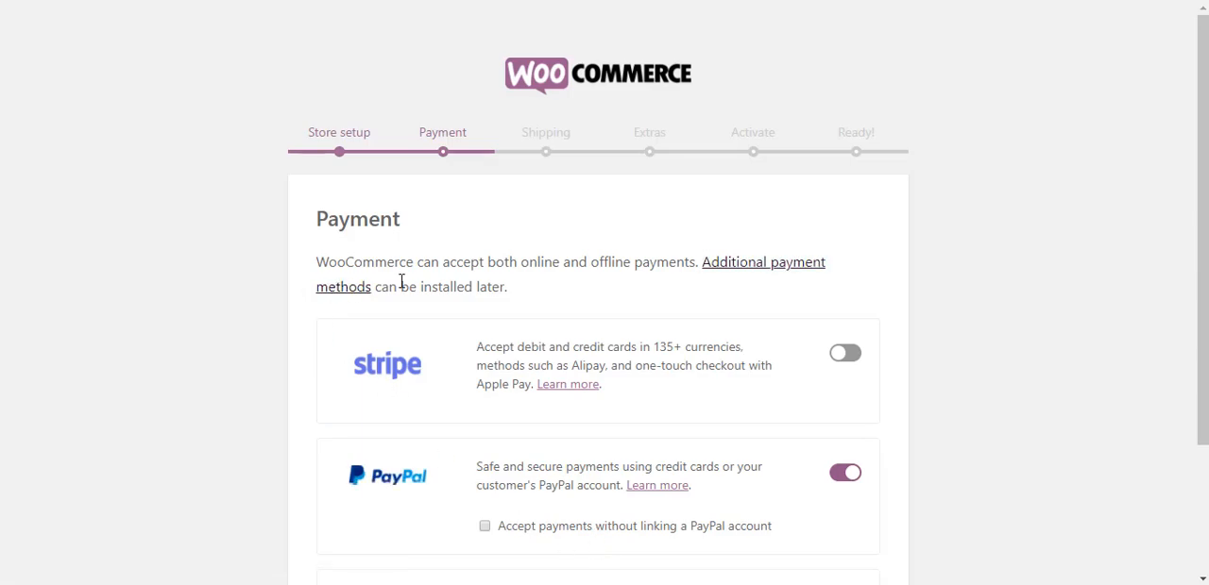
mouse_move(546, 305)
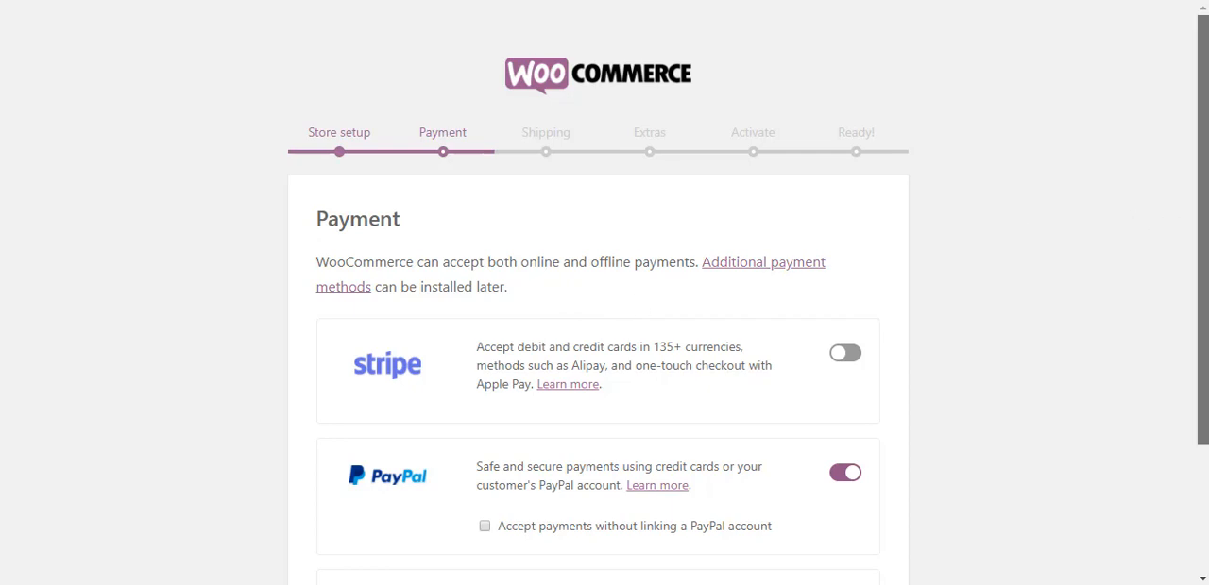
scroll("down", 3)
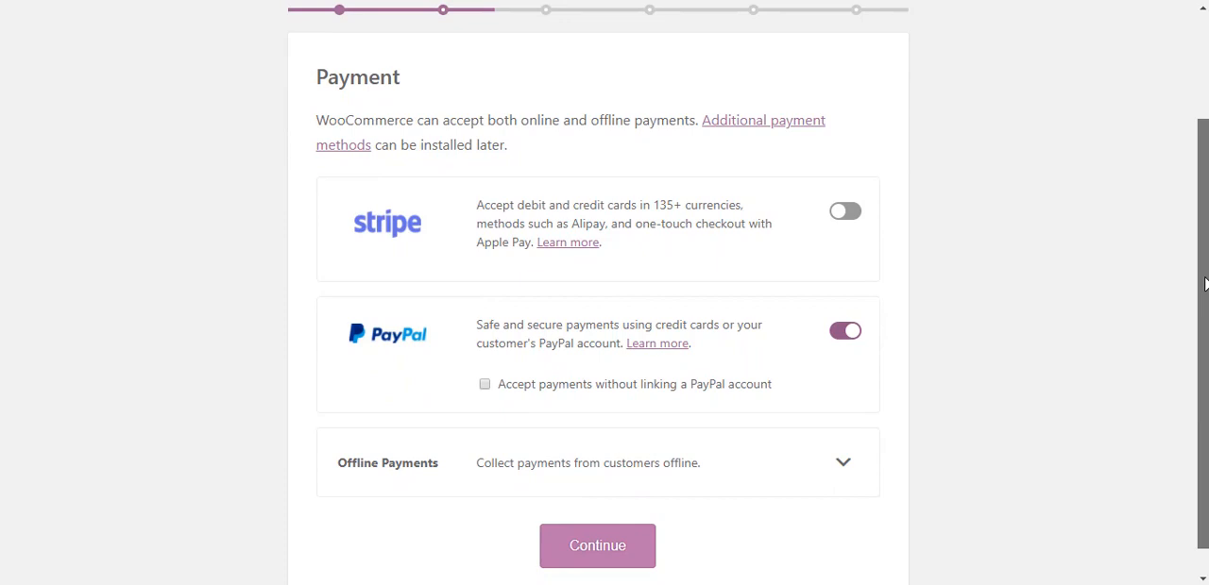
scroll("down", 3)
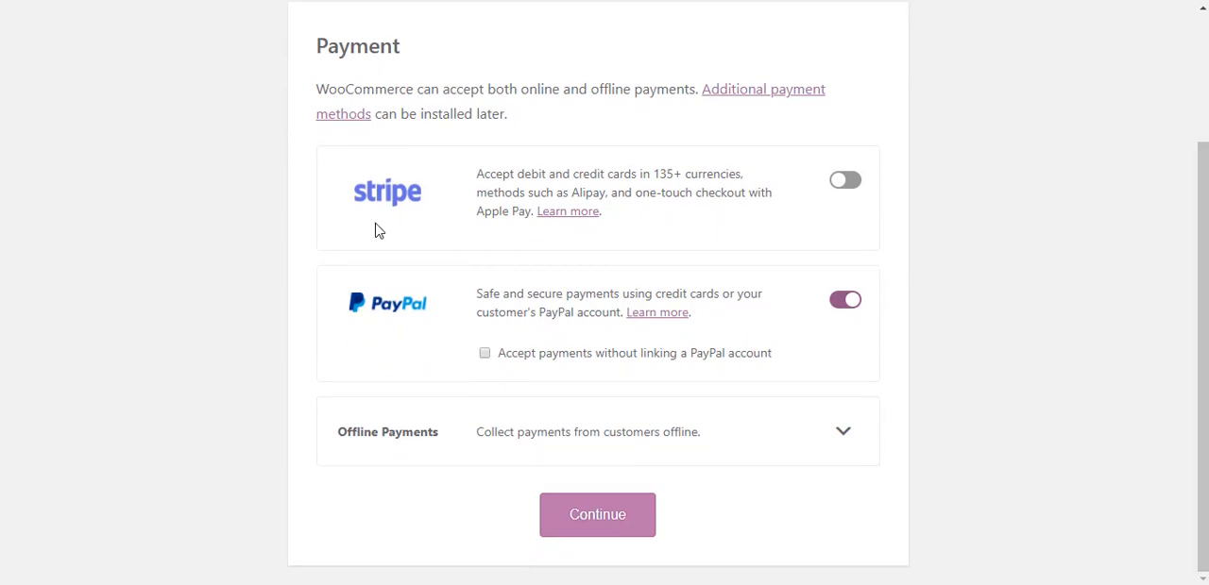
mouse_move(822, 225)
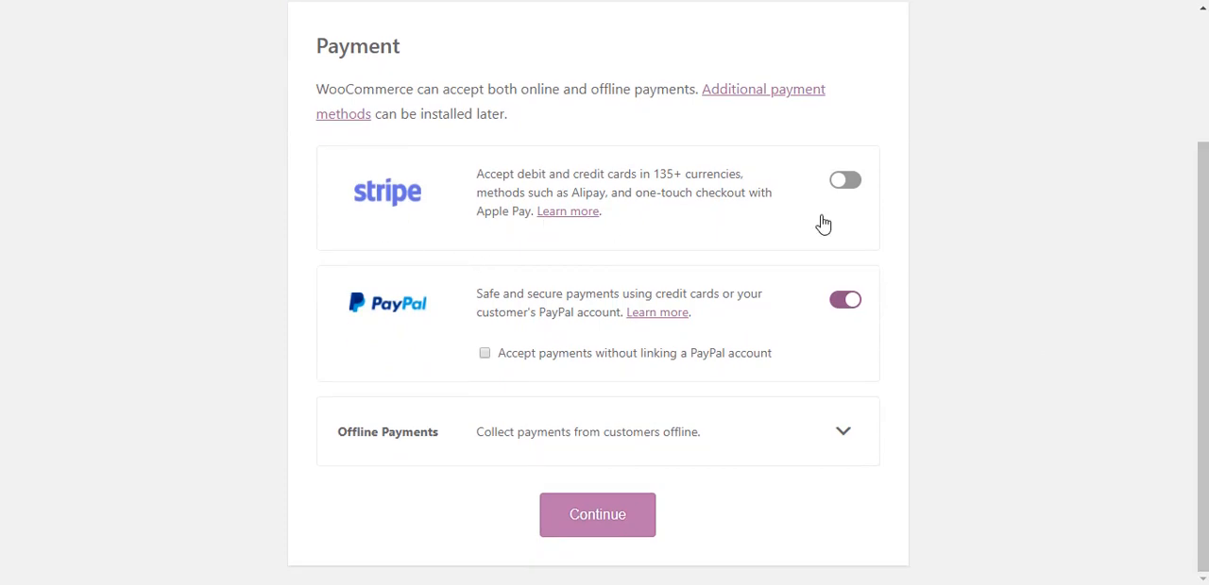
mouse_move(416, 364)
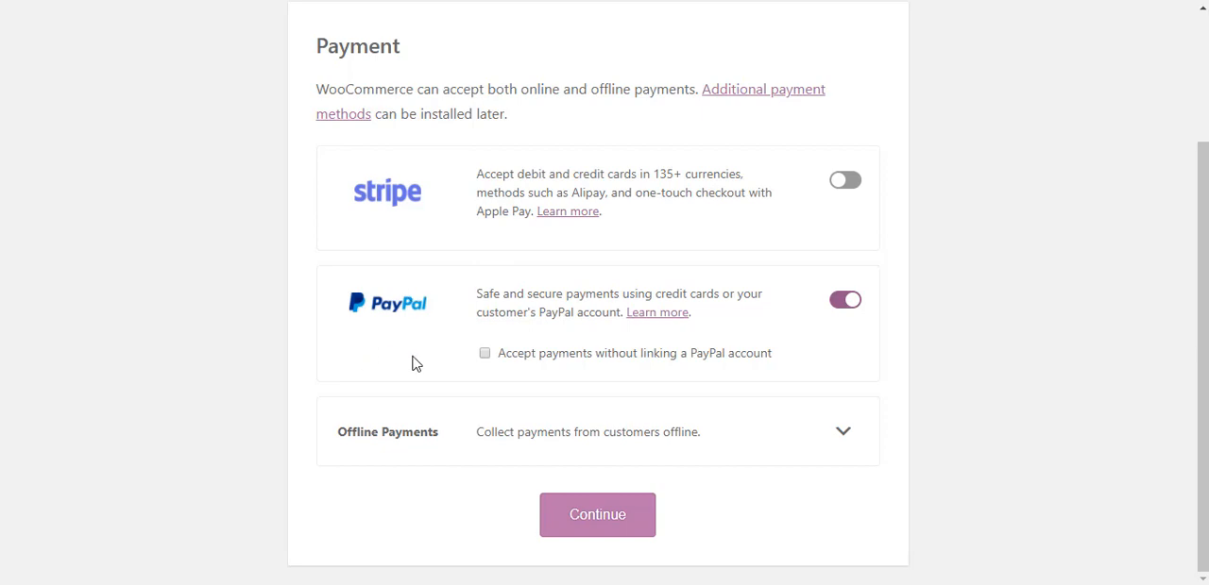
mouse_move(788, 359)
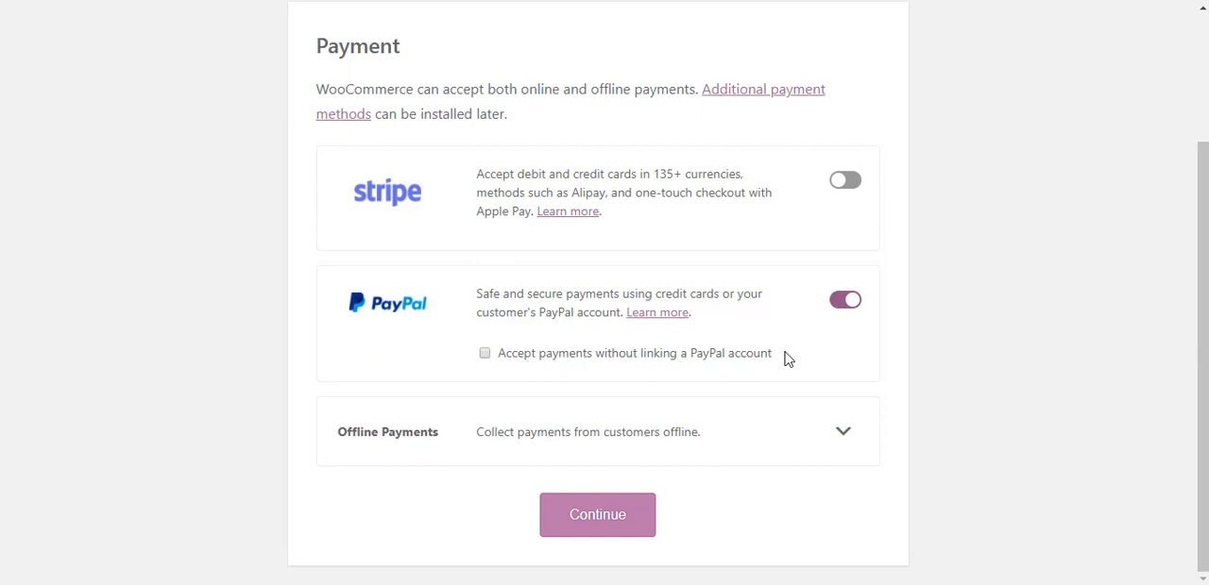
mouse_move(489, 367)
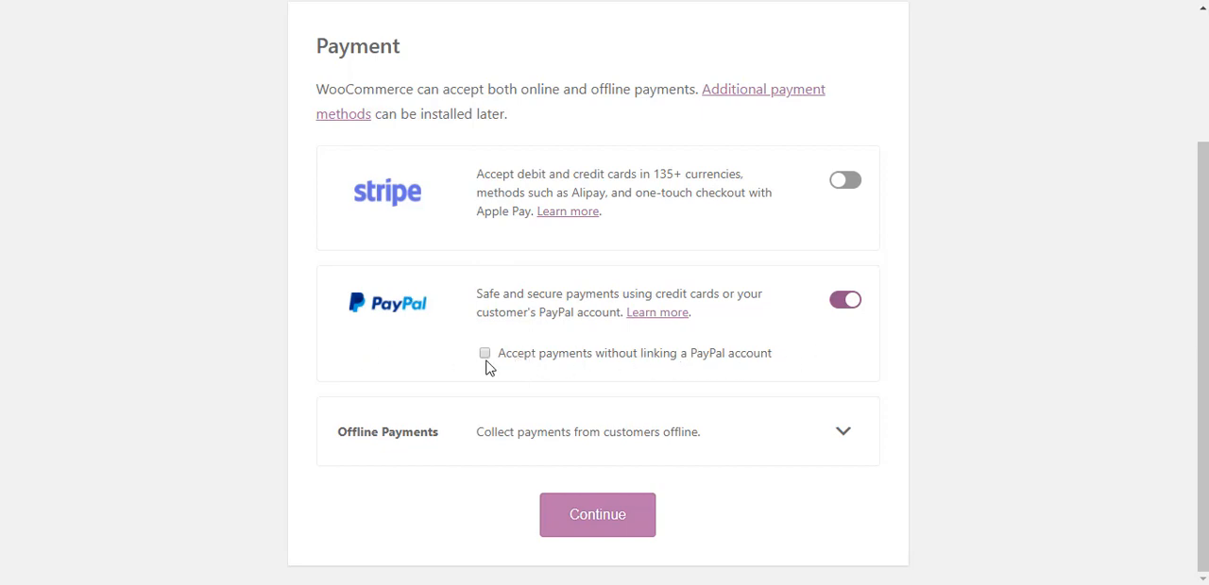
mouse_move(853, 338)
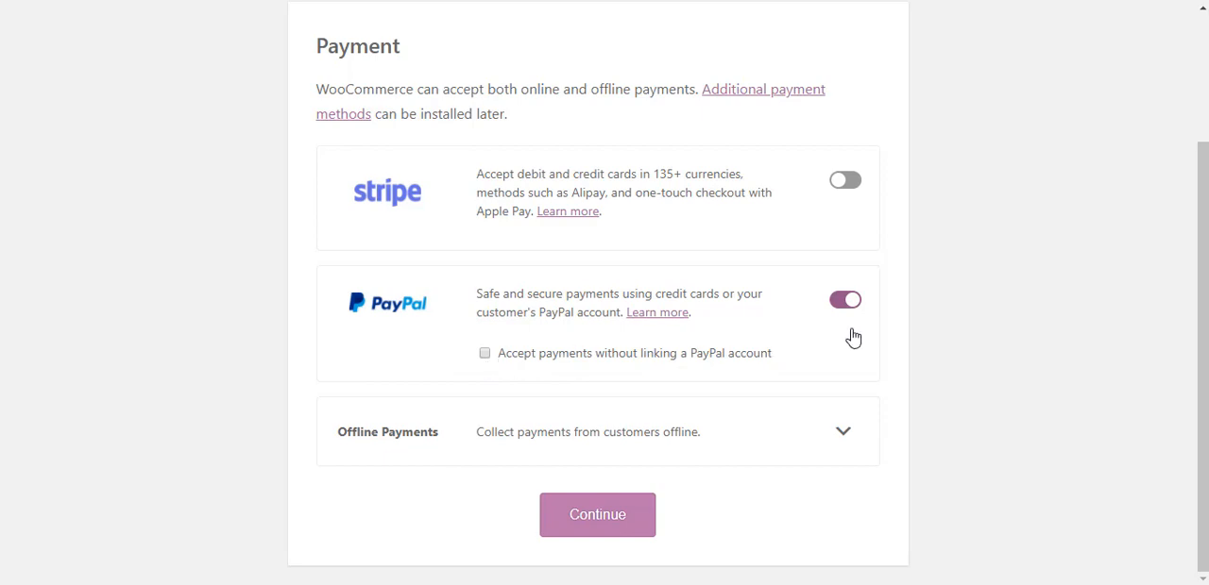
mouse_move(409, 477)
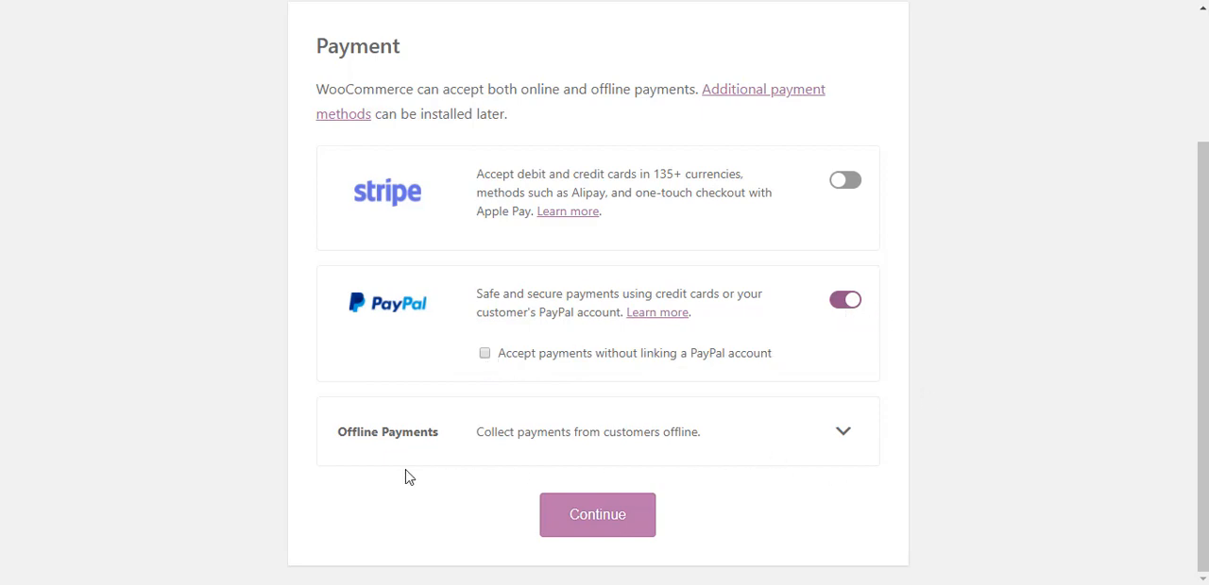
mouse_move(532, 459)
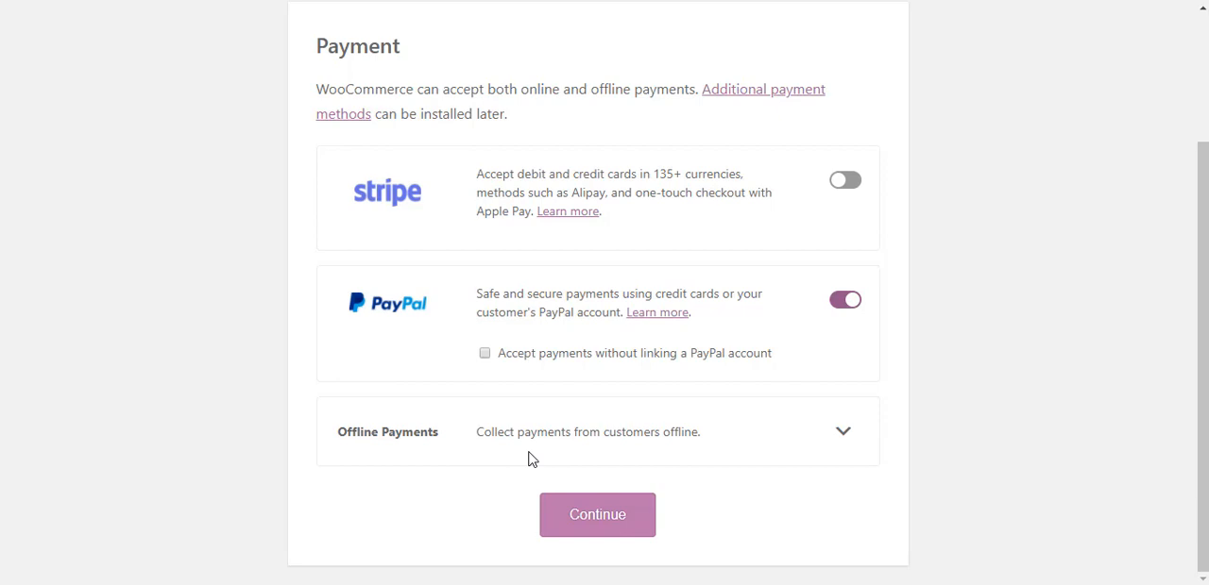
mouse_move(832, 456)
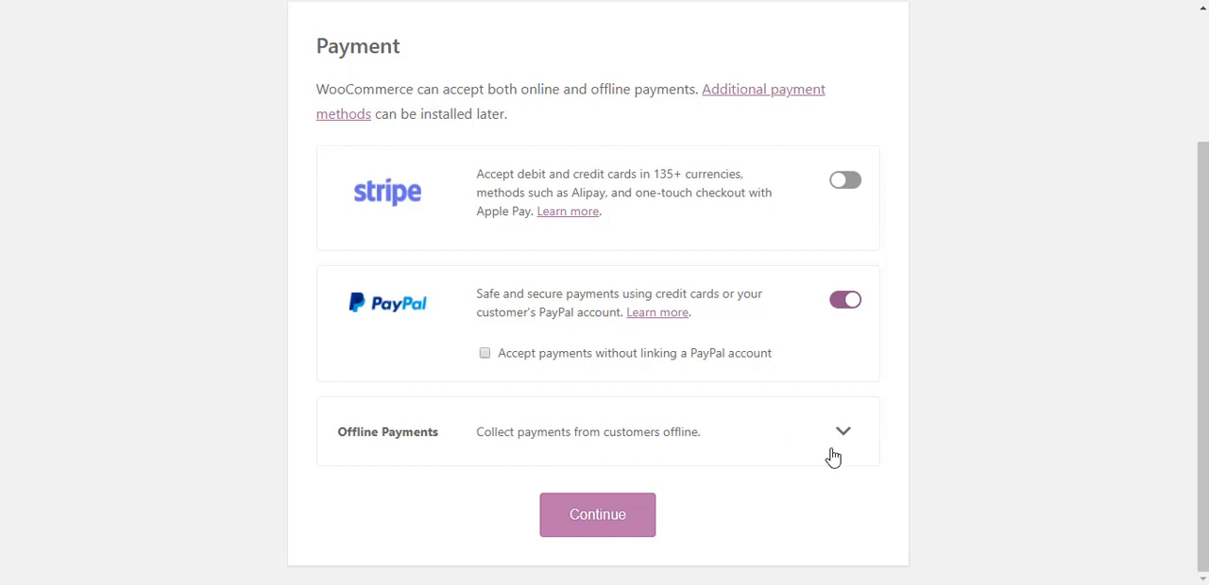
Enable PayPal, check payments and cash on delivery, leaving Stripe and bank transfer off
left_click(841, 432)
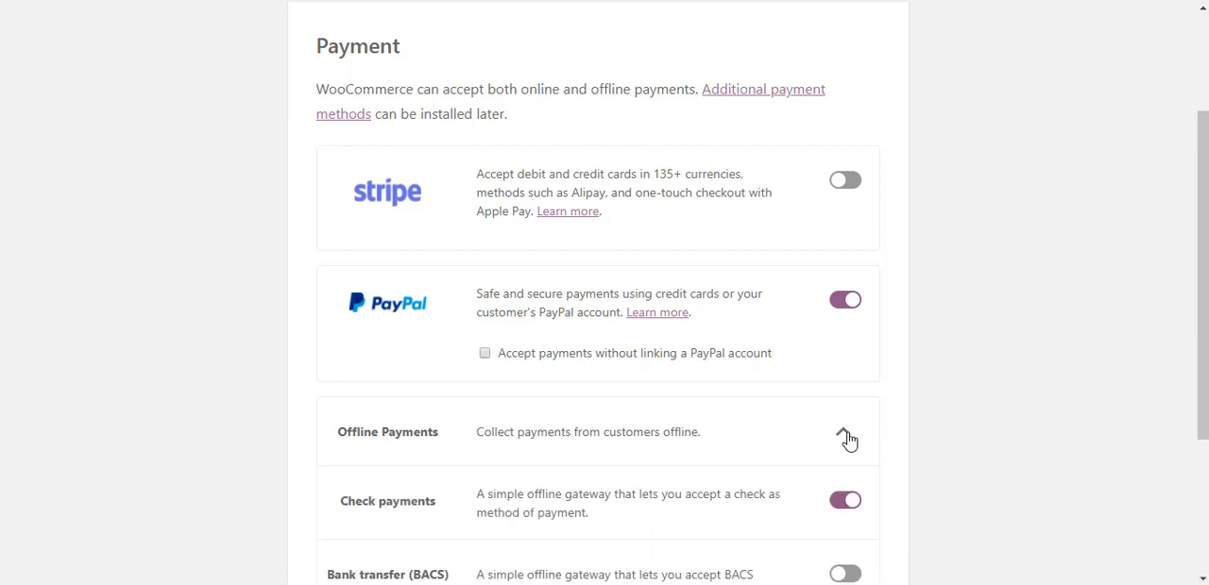
scroll("down", 3)
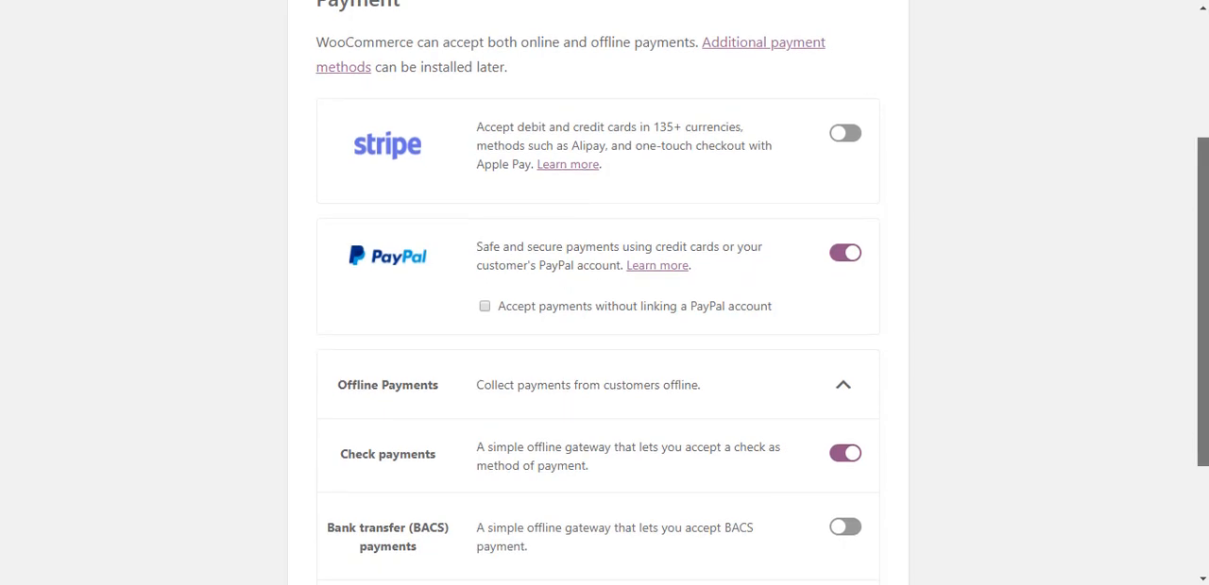
scroll("down", 3)
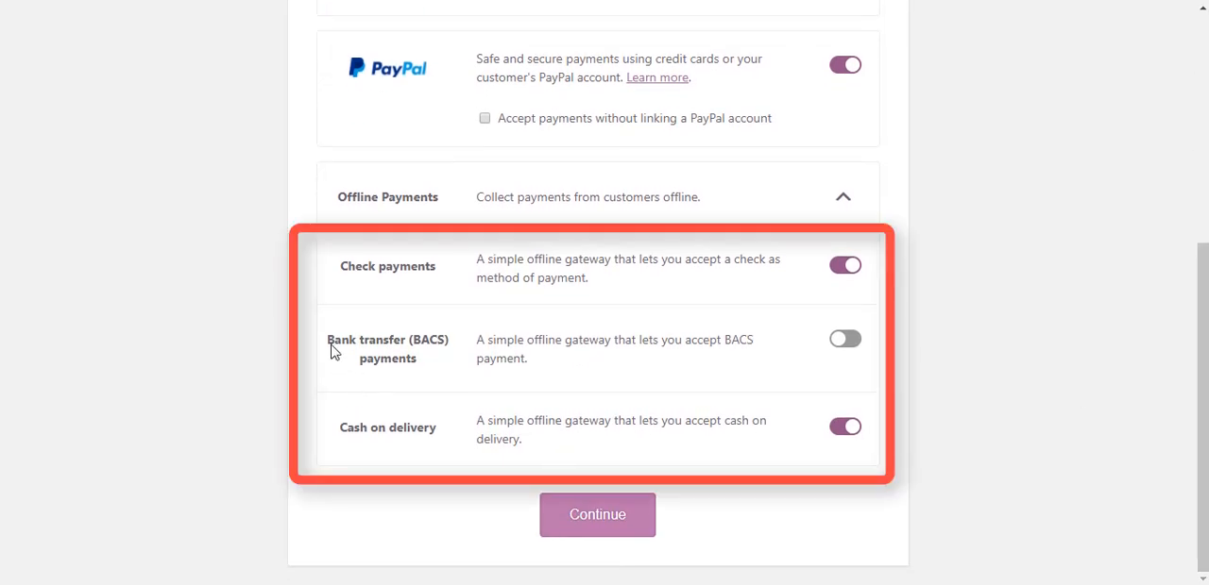
mouse_move(689, 289)
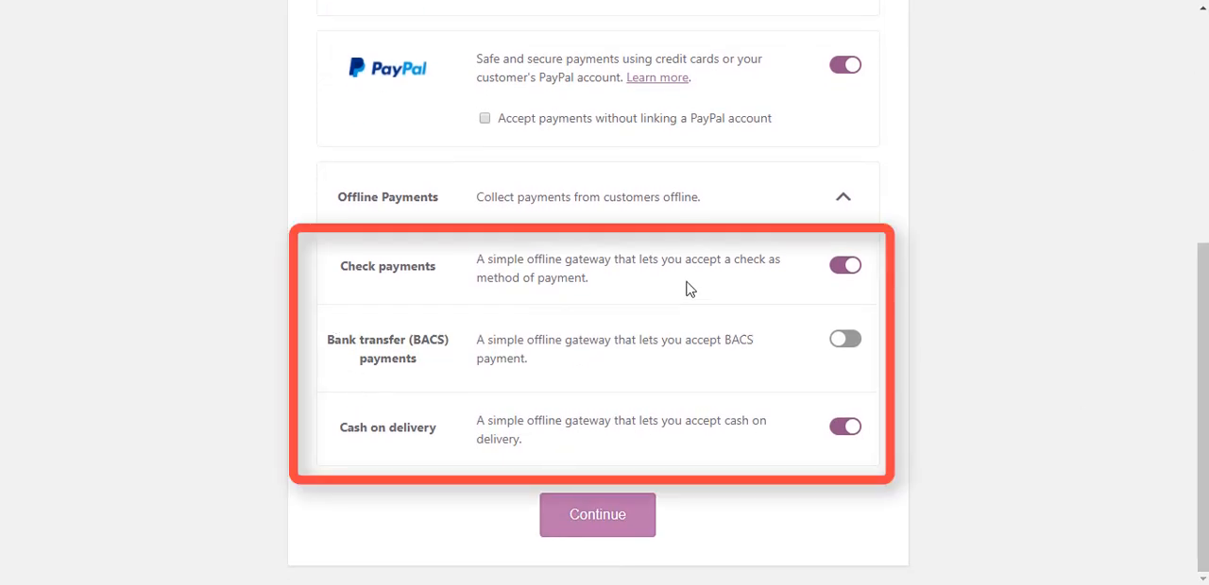
mouse_move(353, 391)
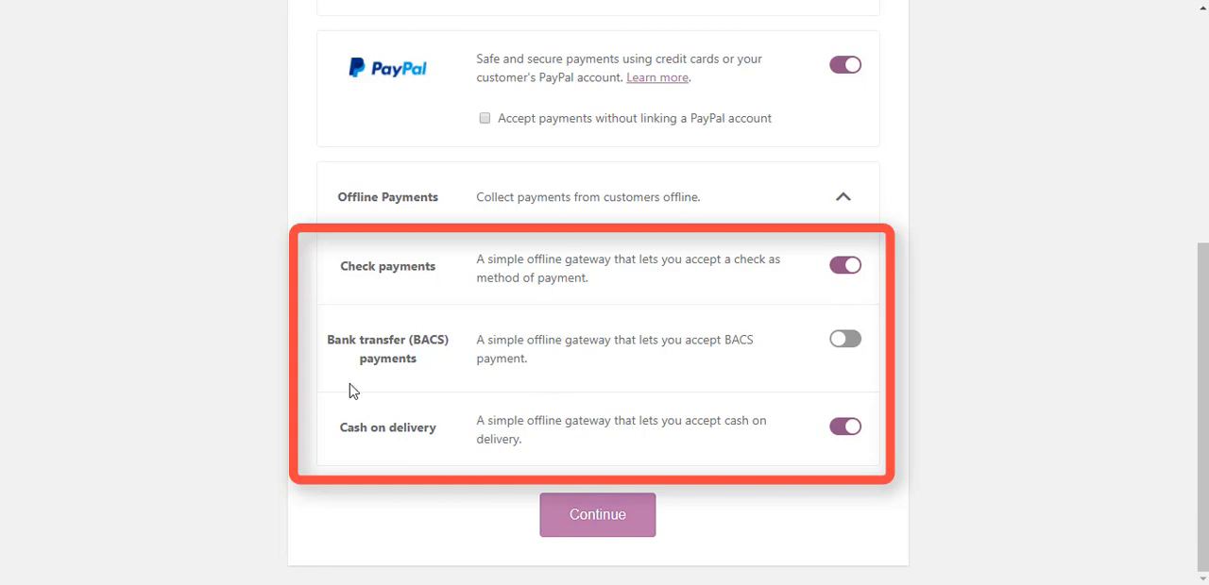
left_click(597, 515)
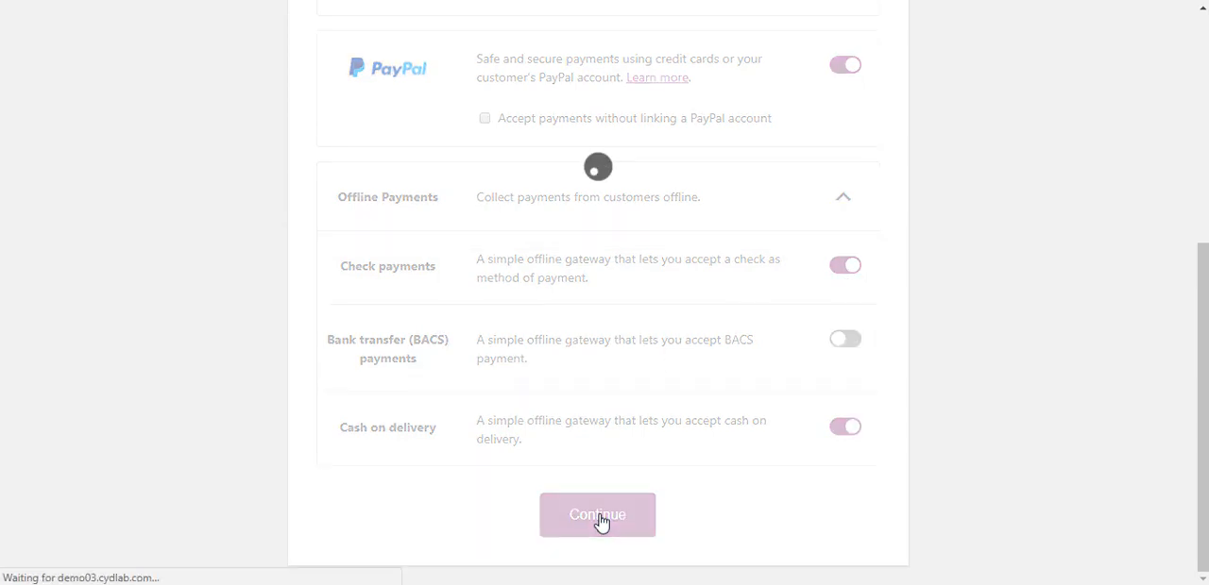
Choose Live Rates for the United States zone, with oz and in units
left_click(597, 515)
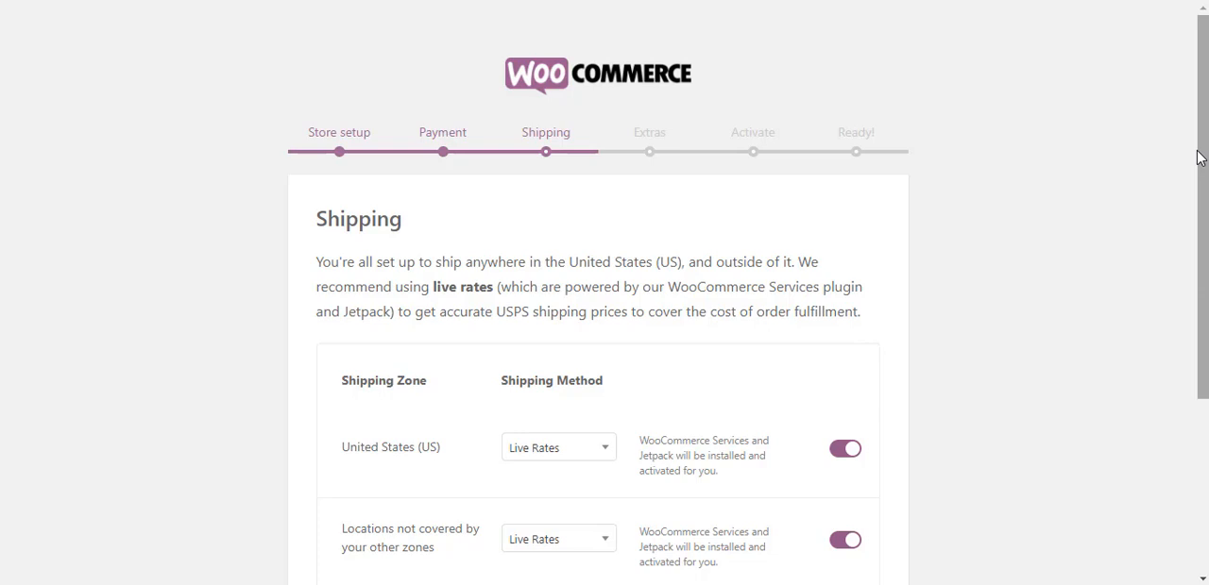
scroll("down", 3)
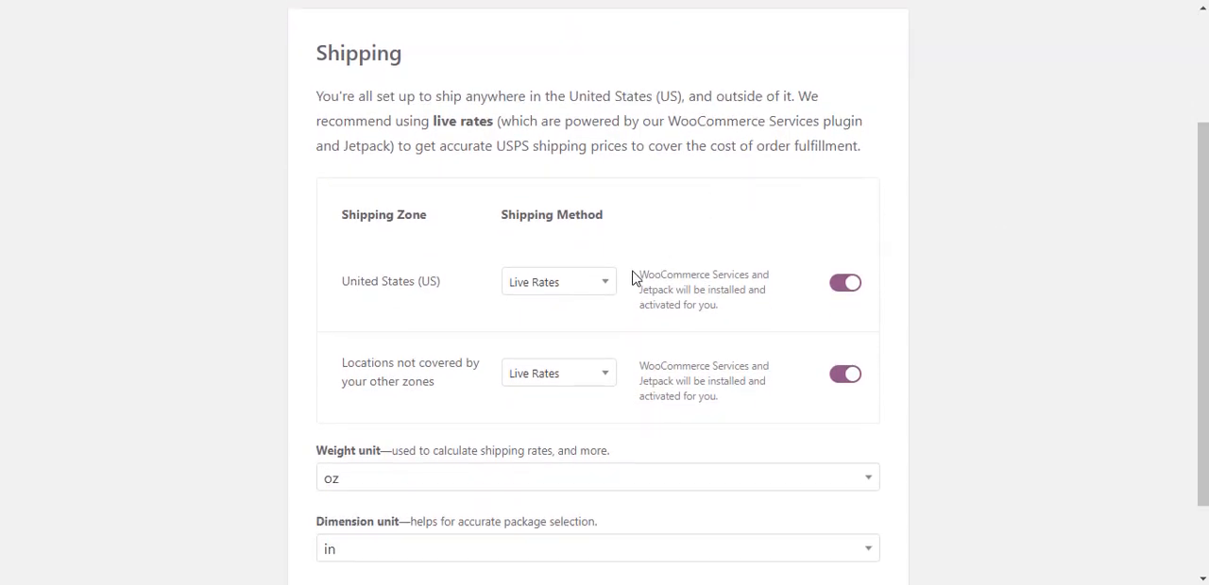
left_click(557, 281)
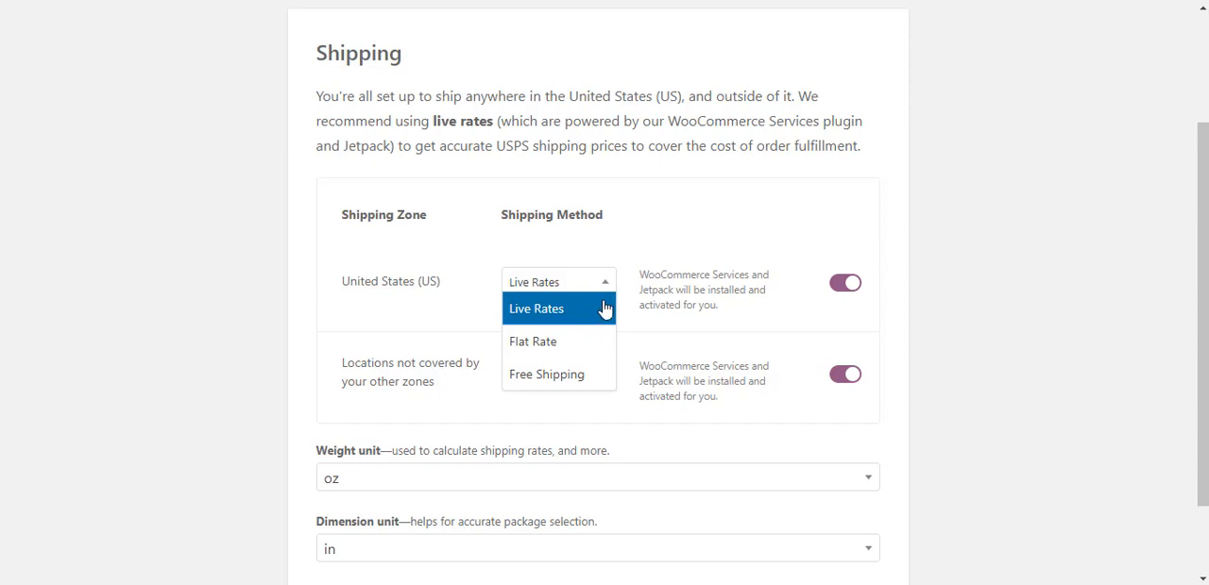
mouse_move(558, 375)
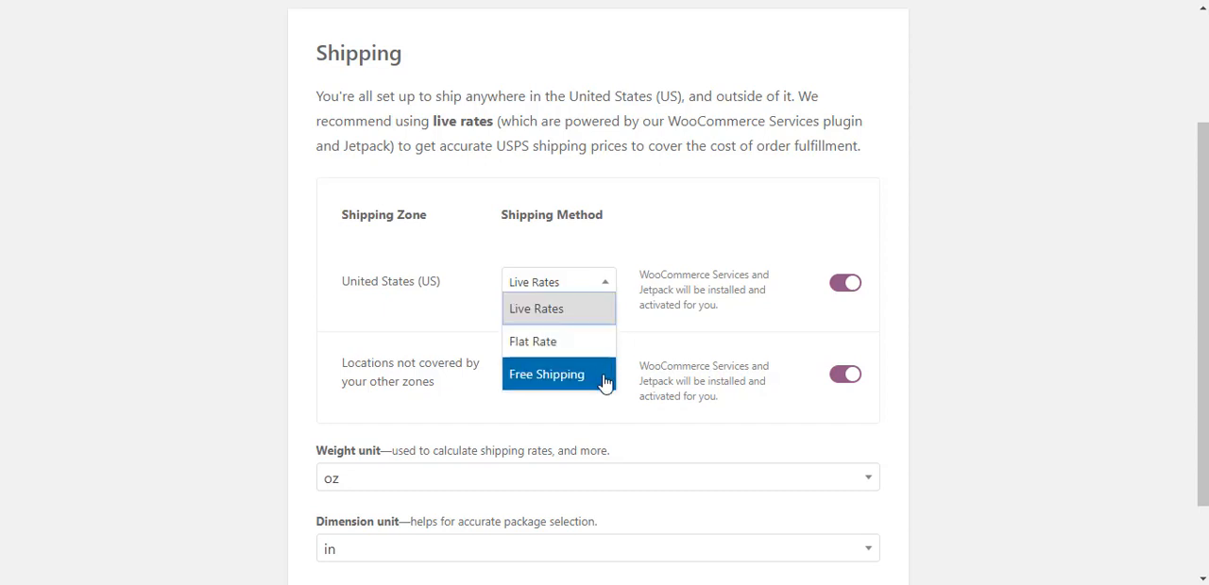
mouse_move(843, 285)
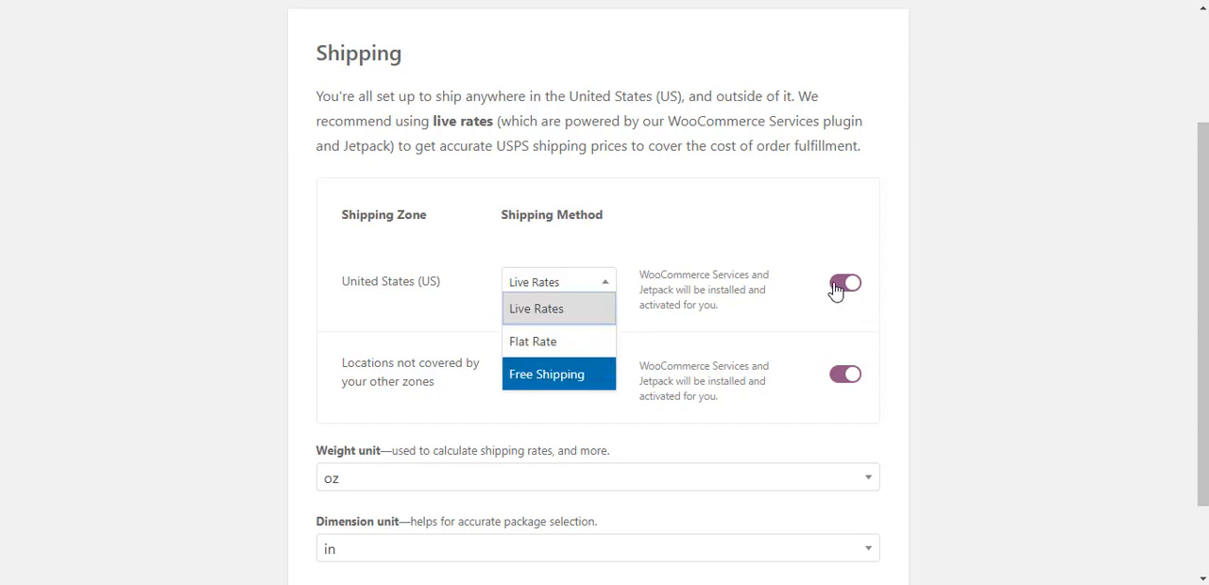
left_click(536, 309)
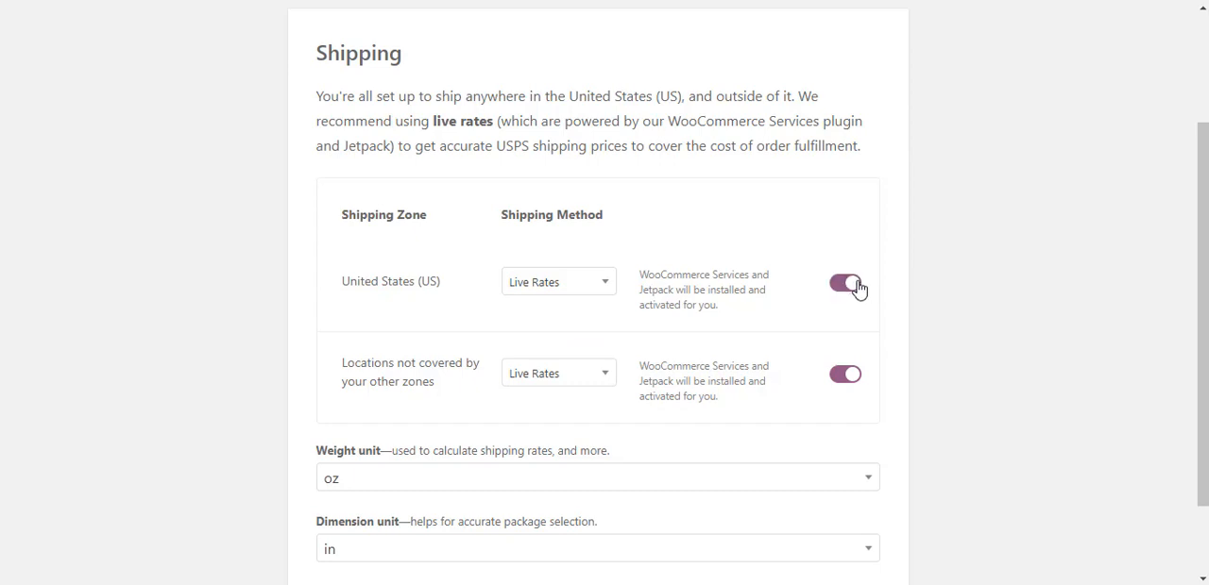
scroll("down", 3)
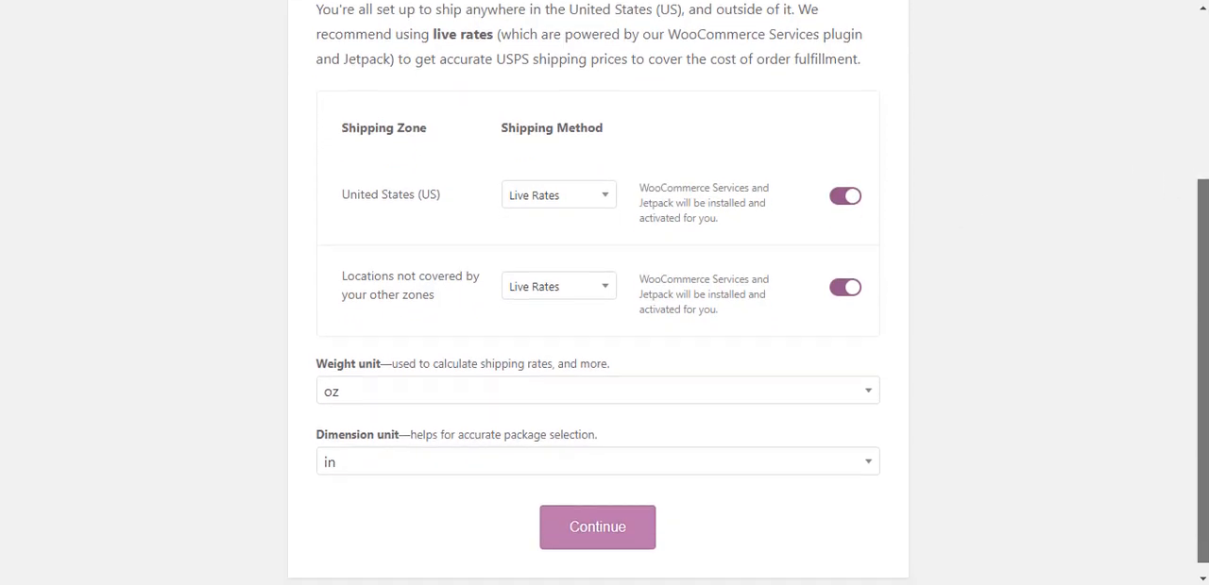
scroll("down", 3)
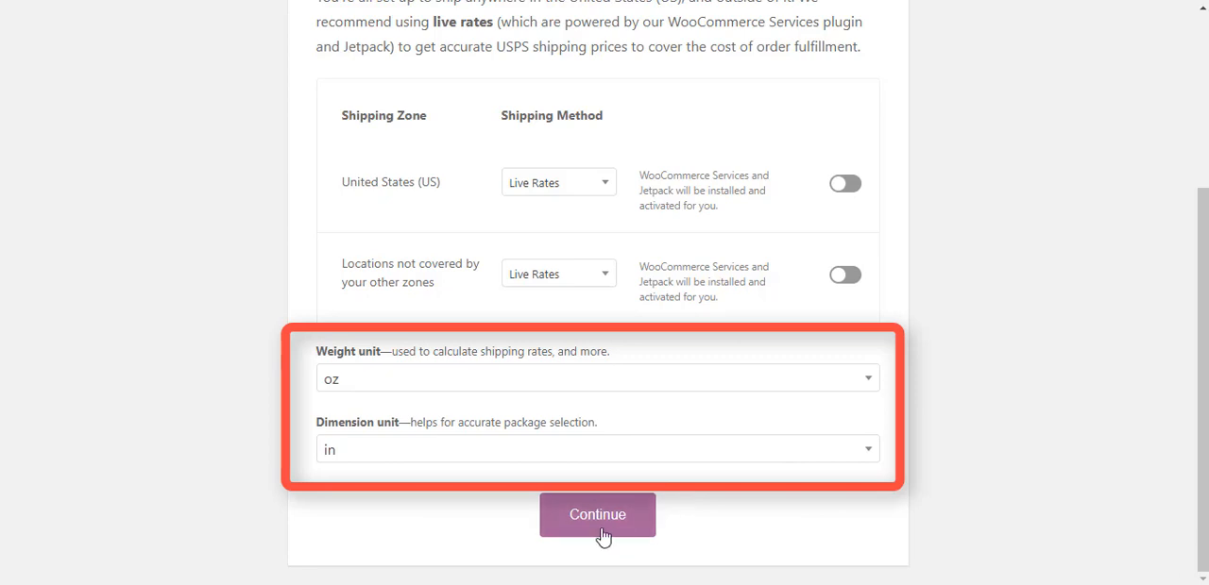
left_click(597, 514)
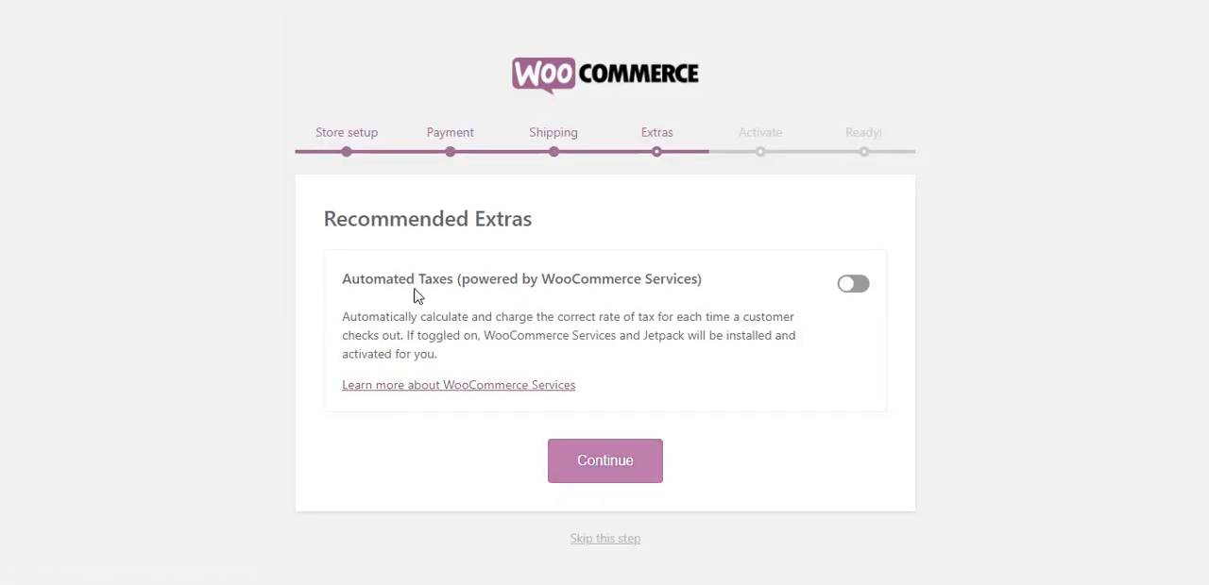
mouse_move(552, 359)
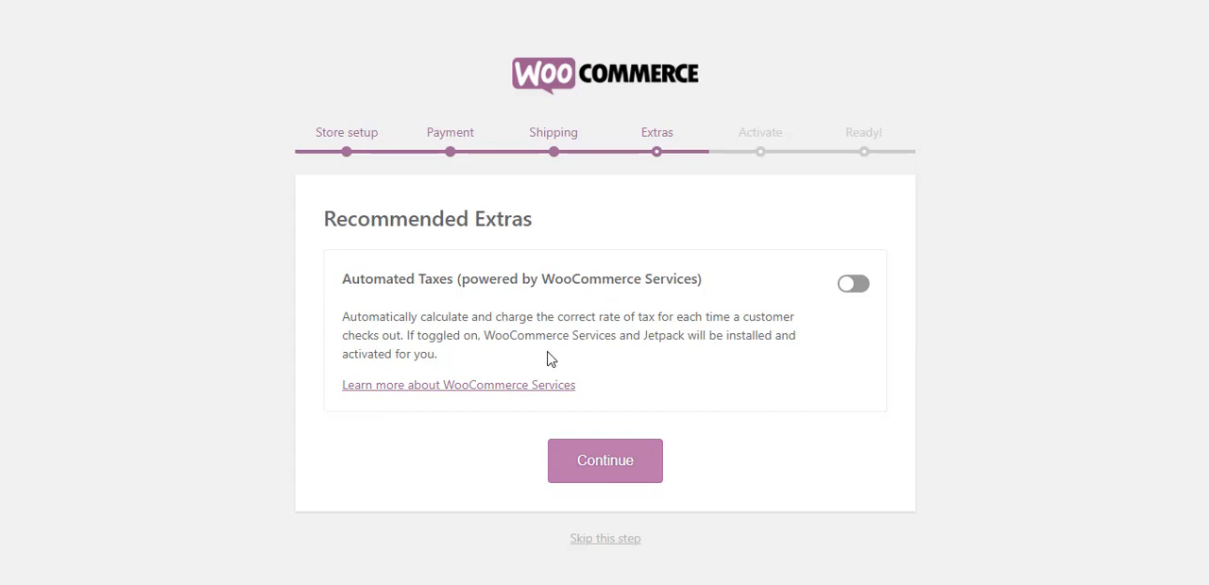
mouse_move(593, 361)
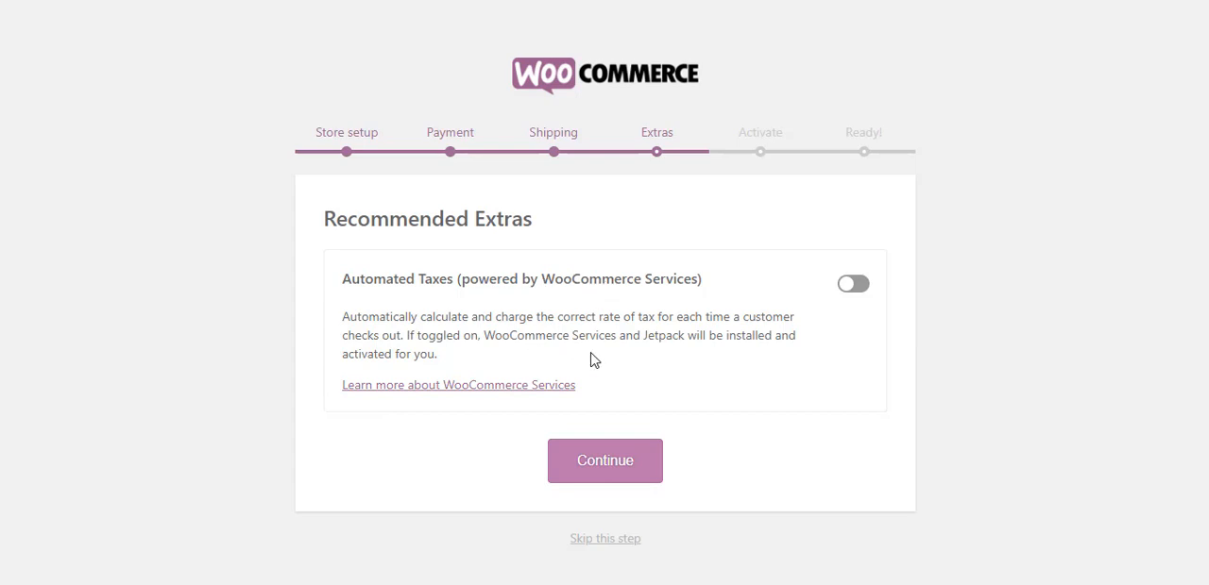
mouse_move(451, 366)
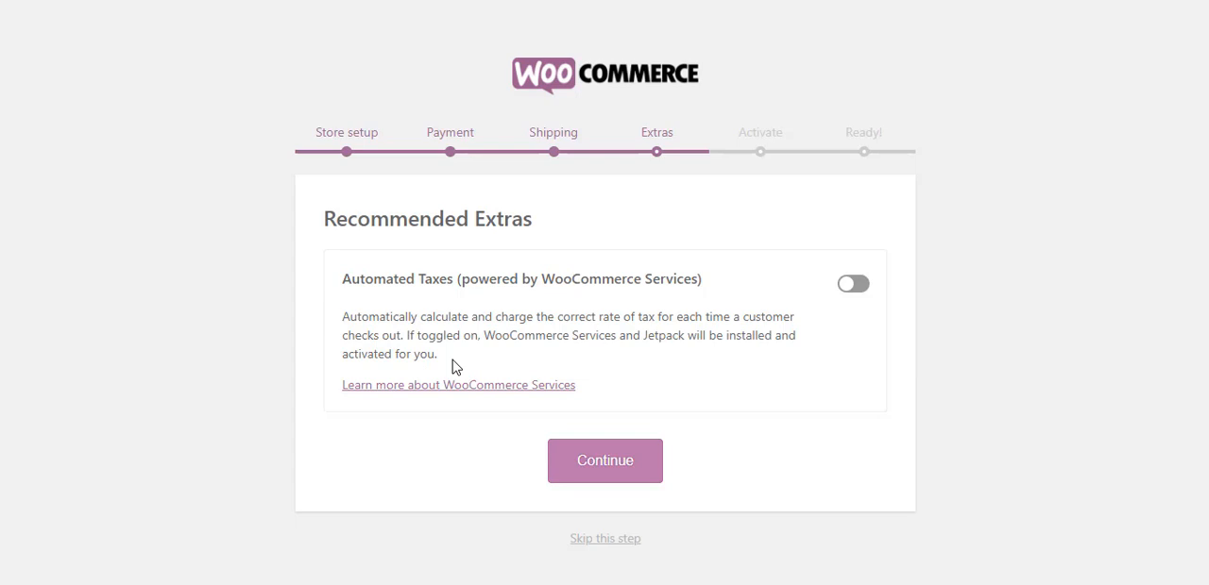
mouse_move(853, 304)
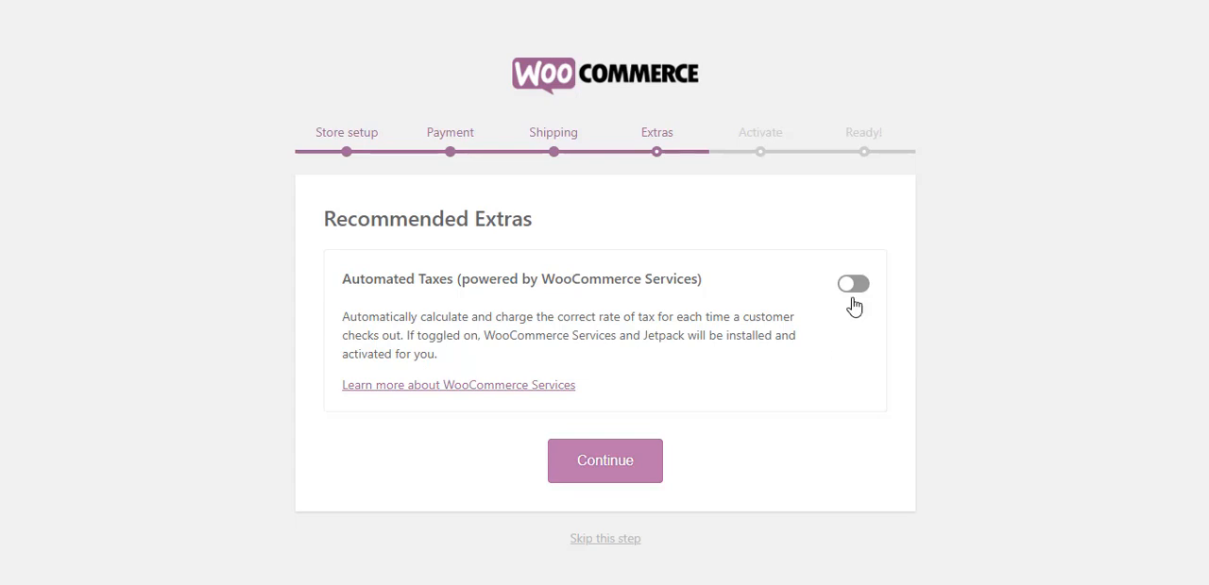
mouse_move(604, 461)
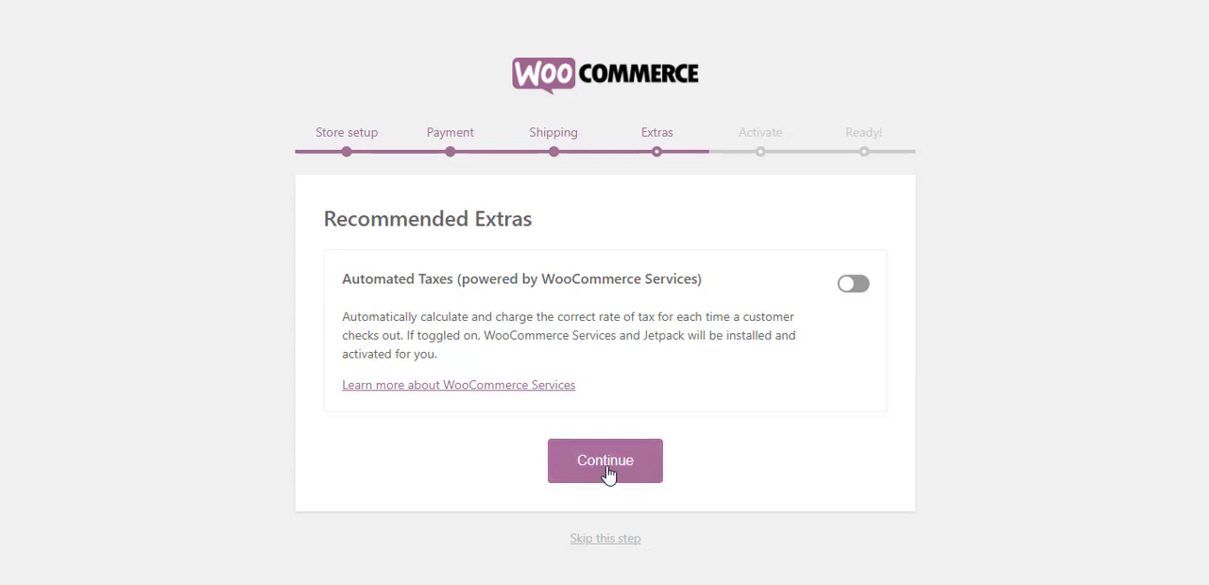
Continue past Recommended Extras with Automated Taxes left off
left_click(604, 461)
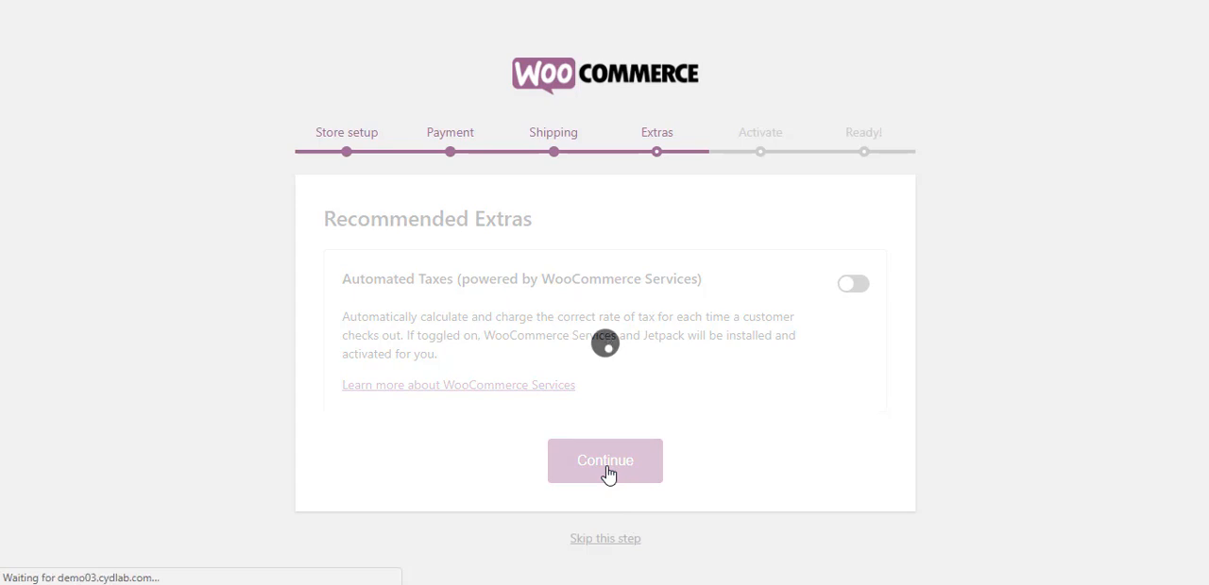
Skip connecting Jetpack so the wizard reaches its Ready screen
left_click(605, 462)
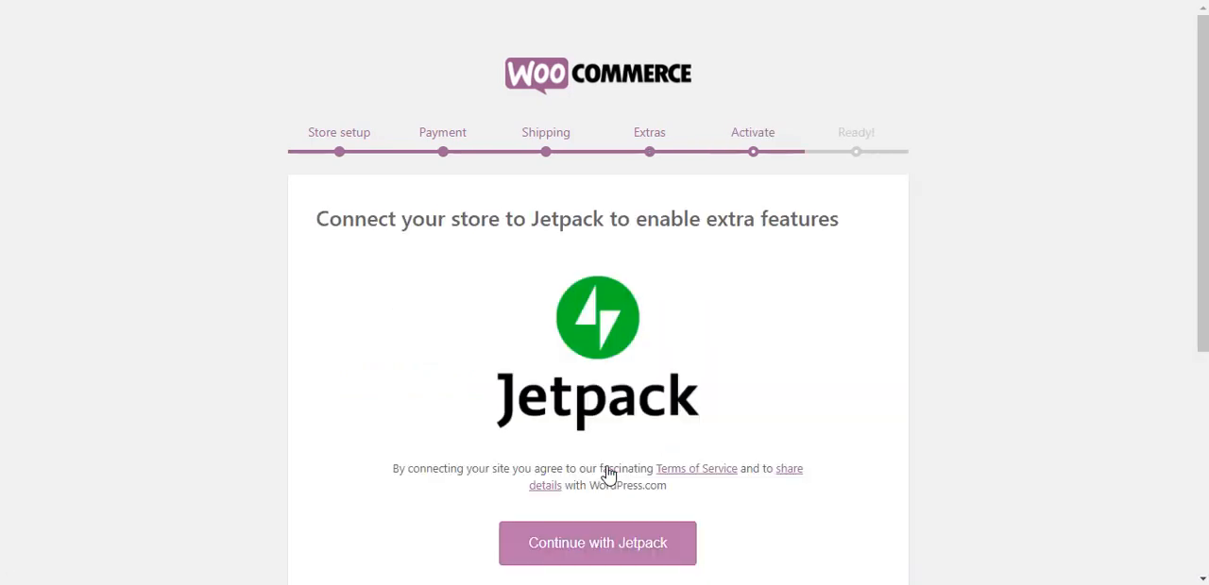
mouse_move(621, 223)
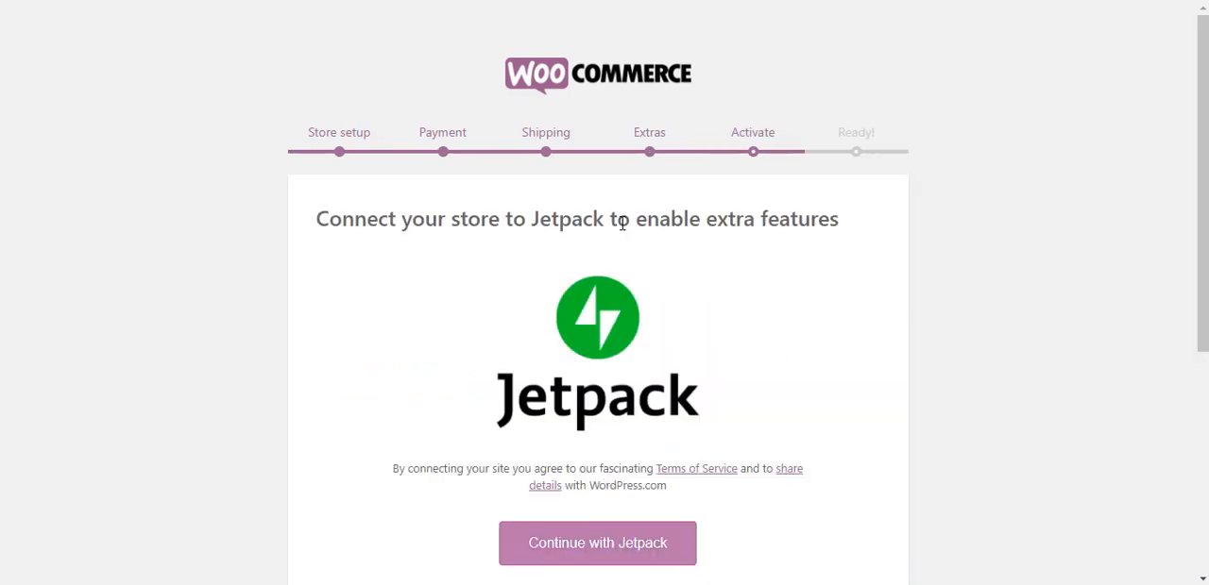
mouse_move(1152, 354)
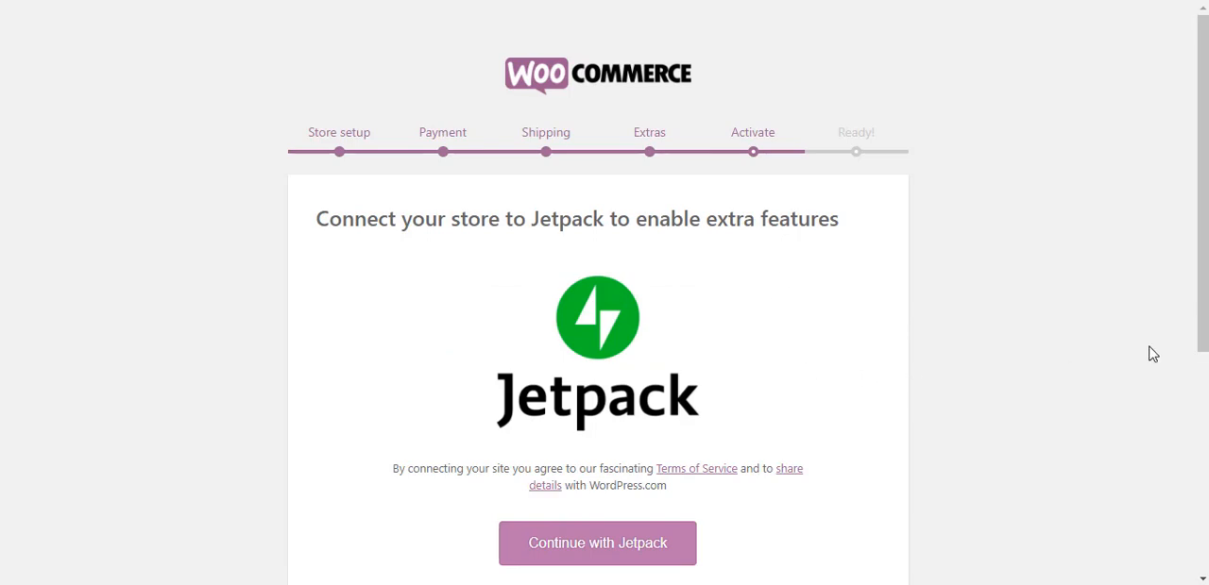
scroll("down", 3)
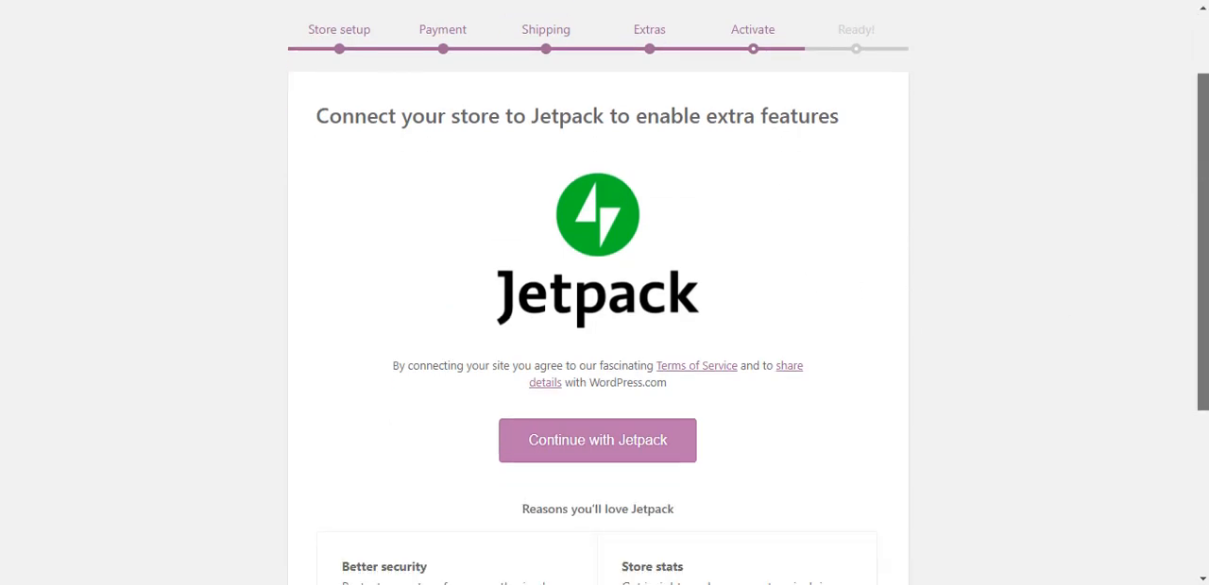
scroll("down", 3)
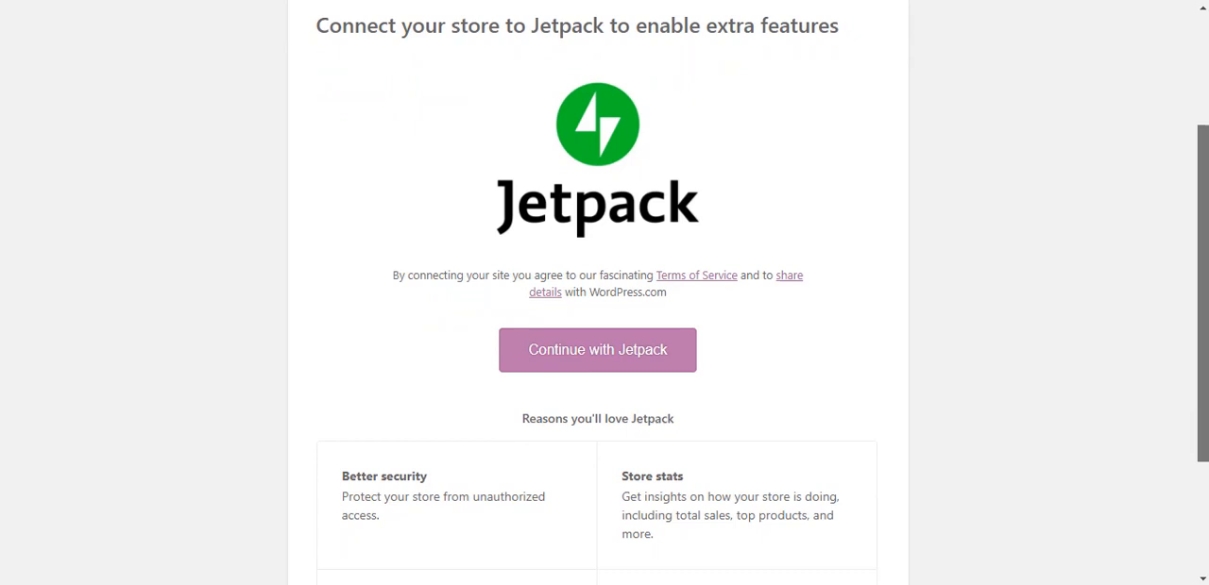
scroll("down", 3)
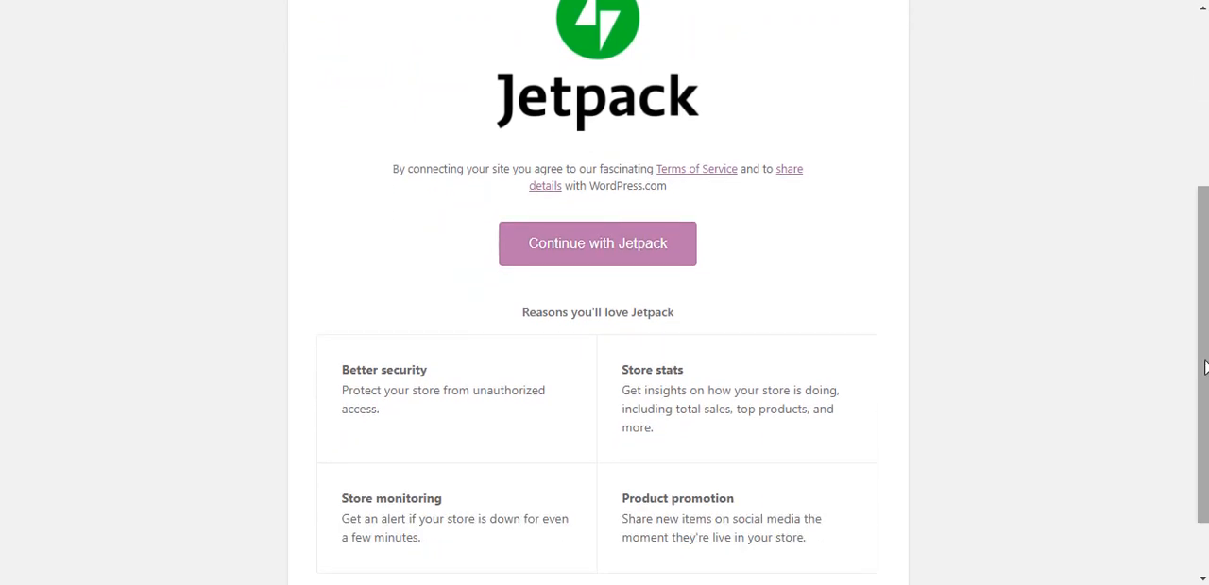
scroll("down", 3)
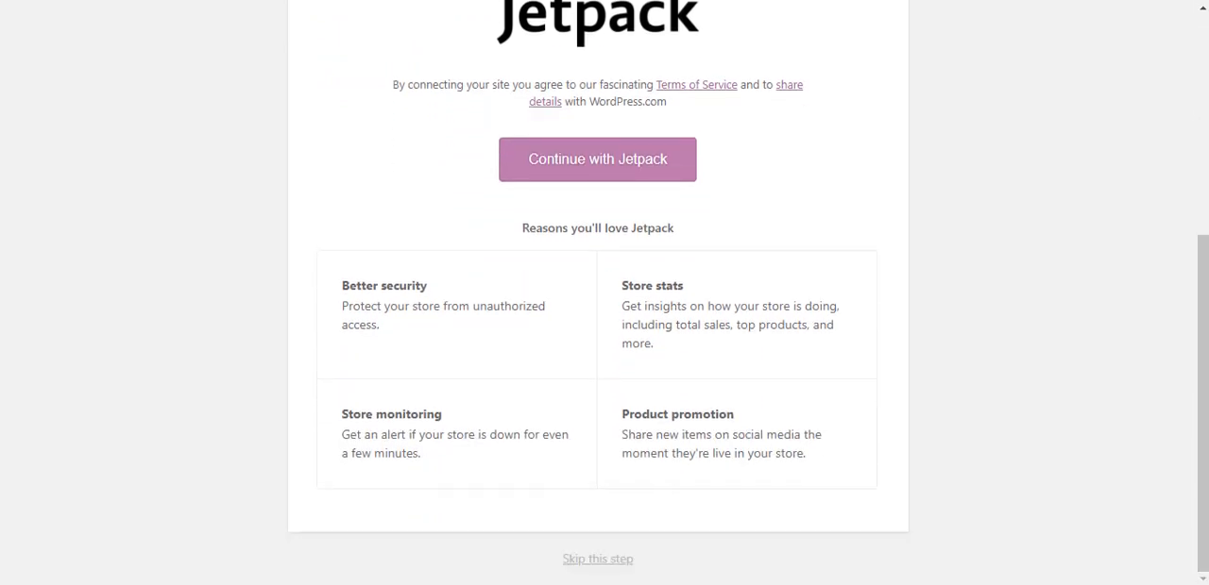
mouse_move(597, 558)
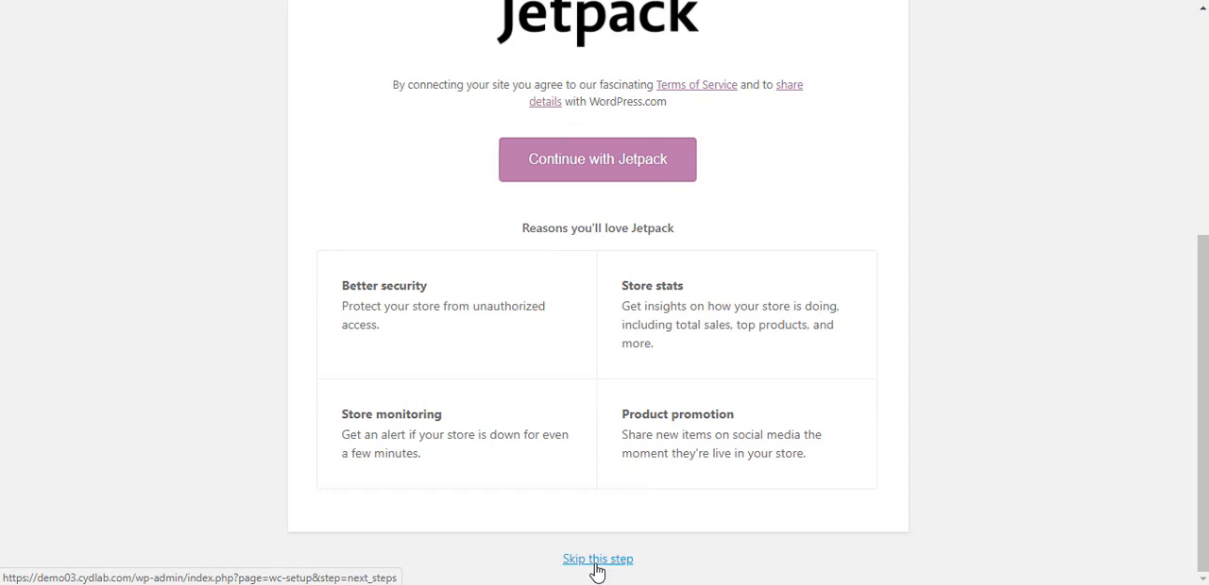
left_click(596, 558)
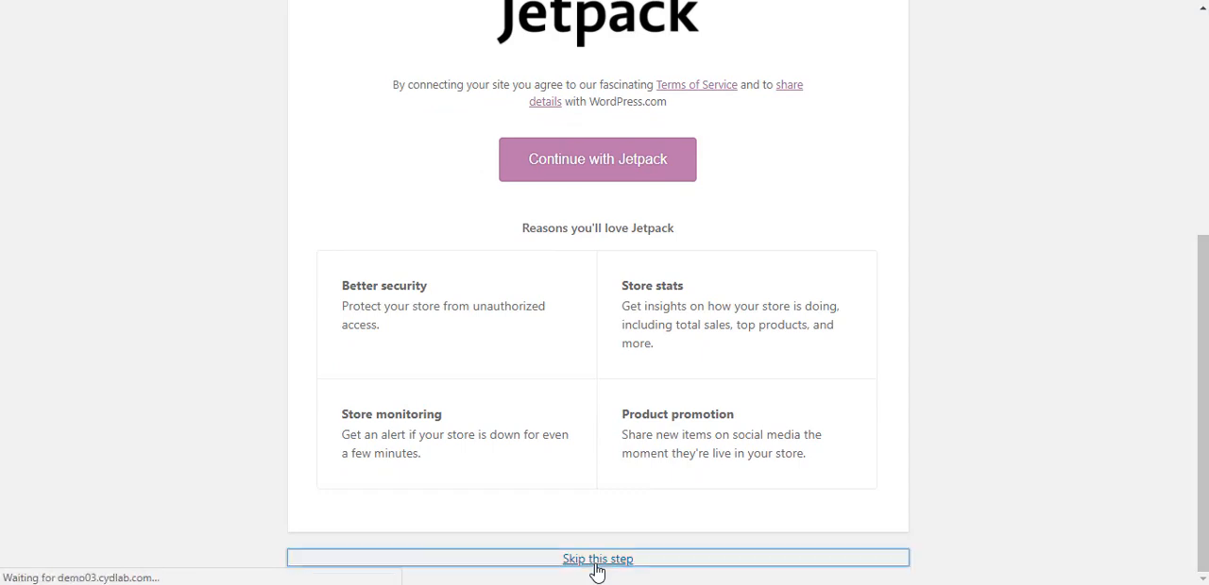
left_click(597, 558)
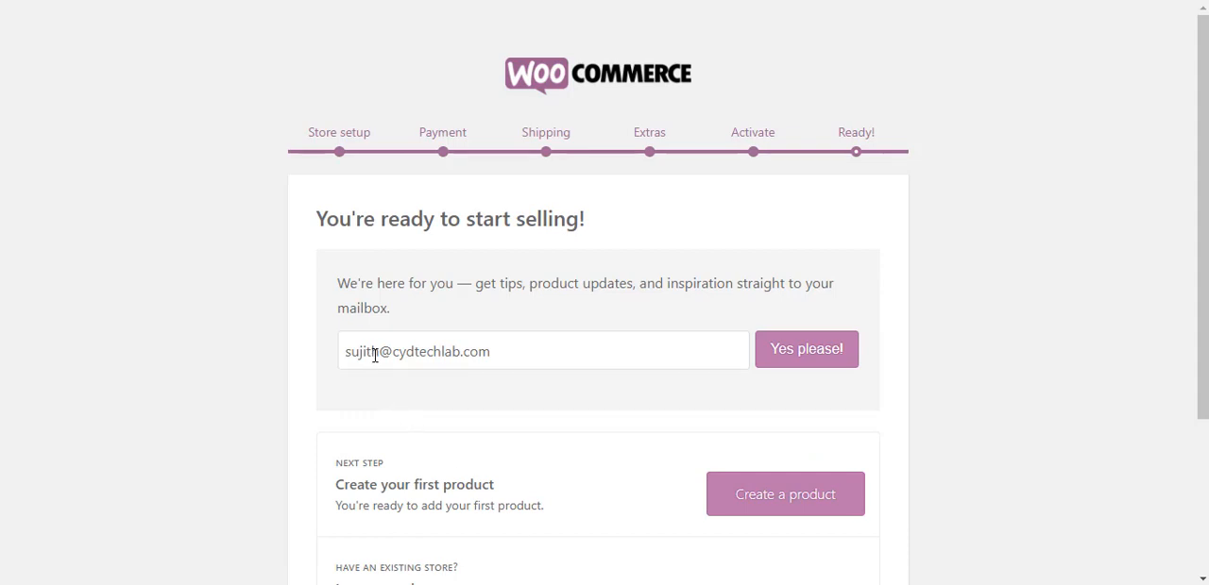
mouse_move(581, 328)
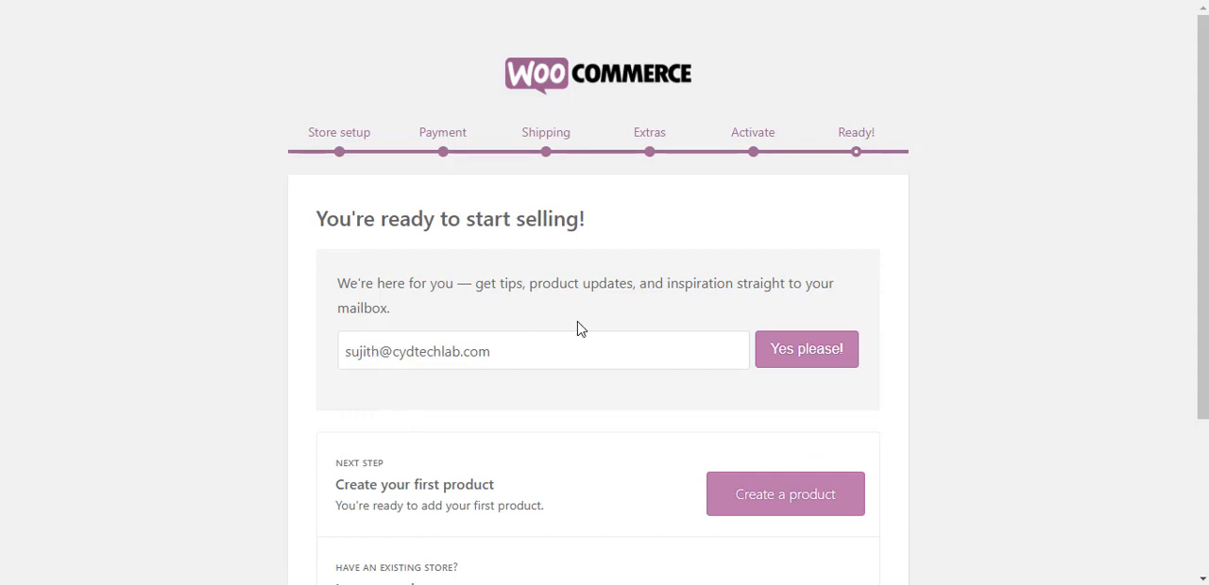
mouse_move(843, 301)
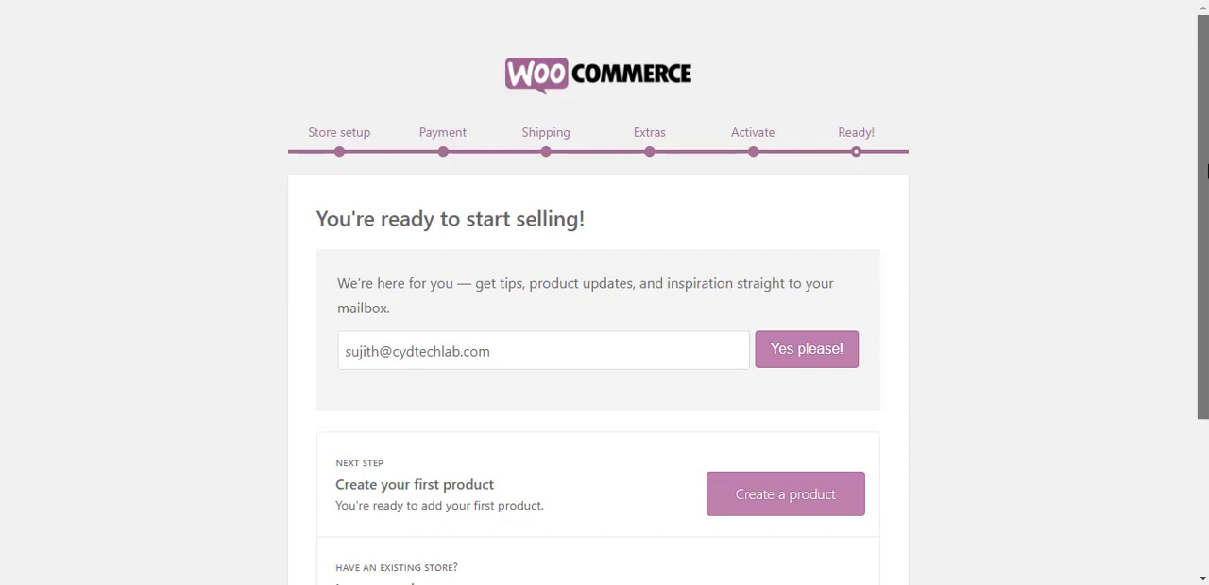
scroll("down", 3)
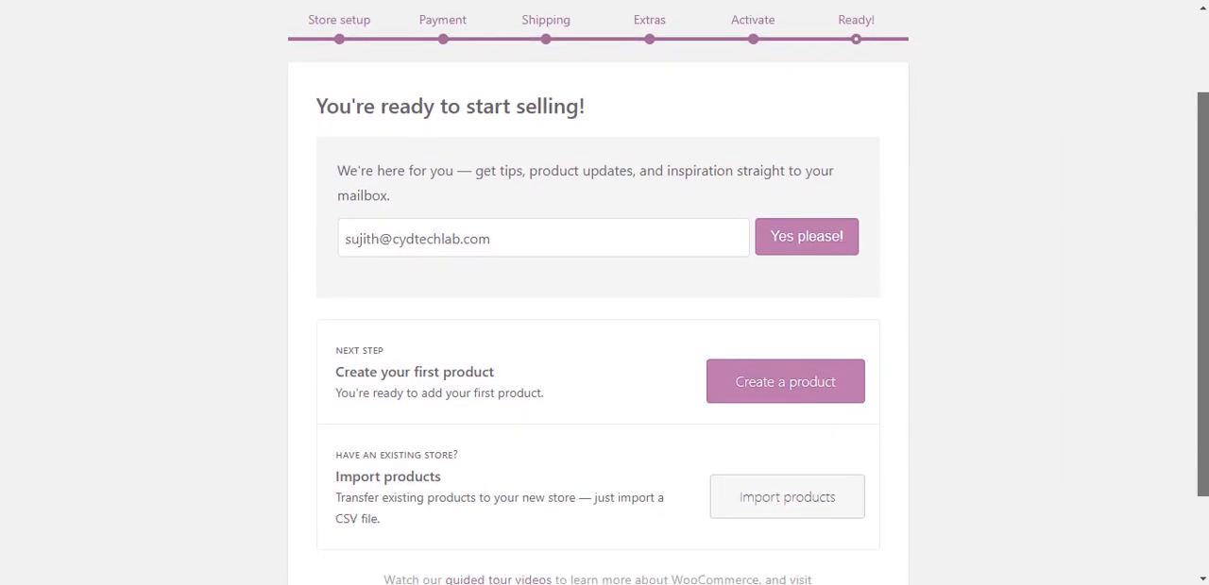
scroll("down", 3)
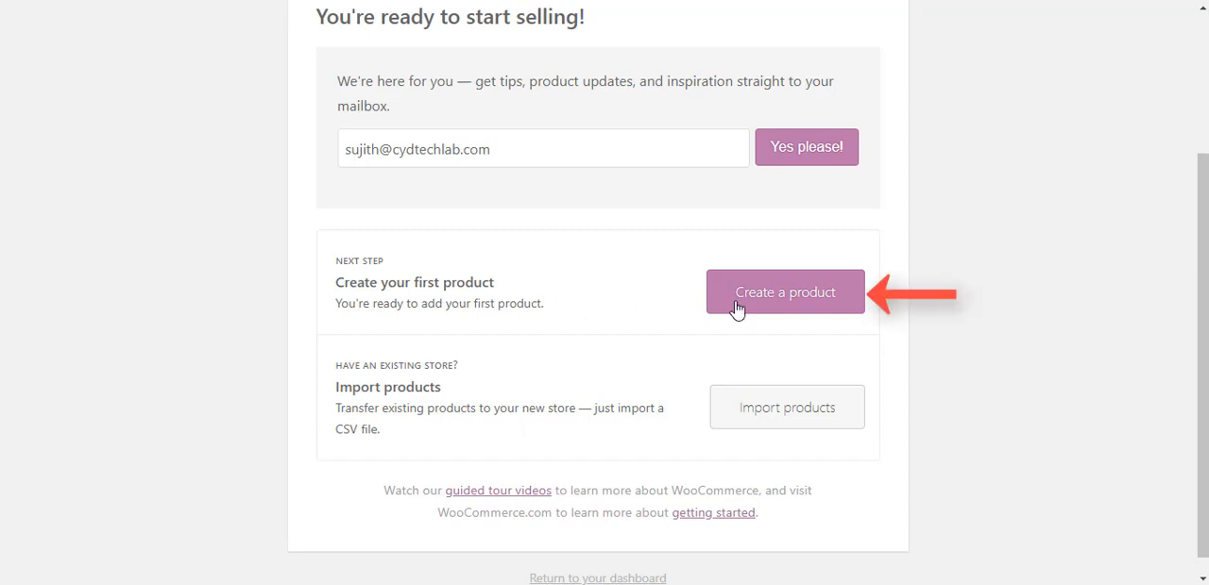
mouse_move(384, 450)
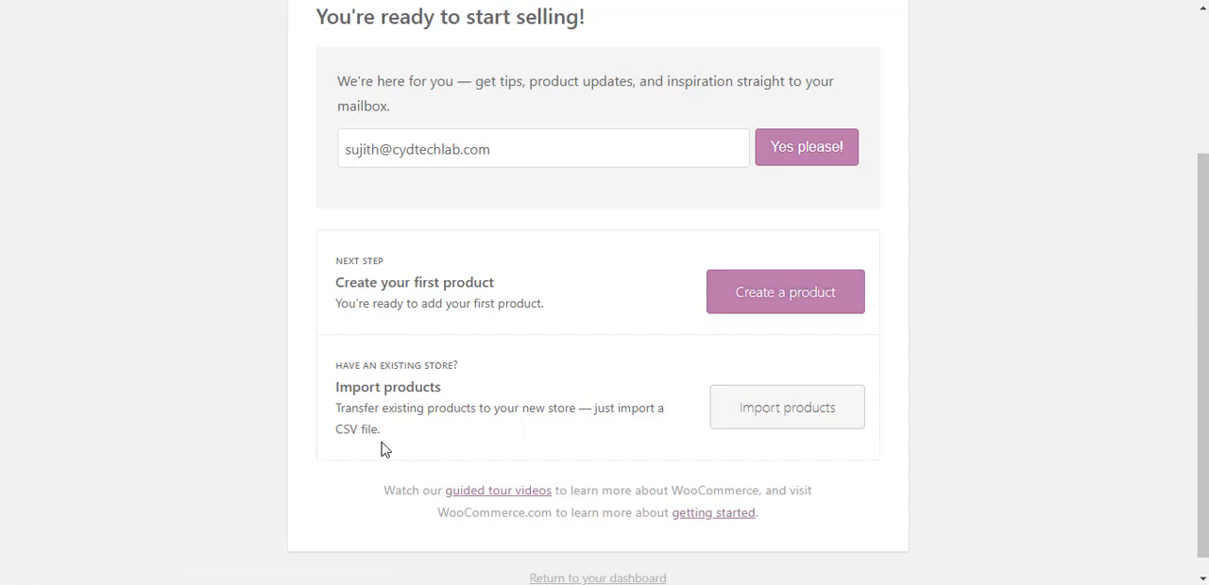
mouse_move(446, 443)
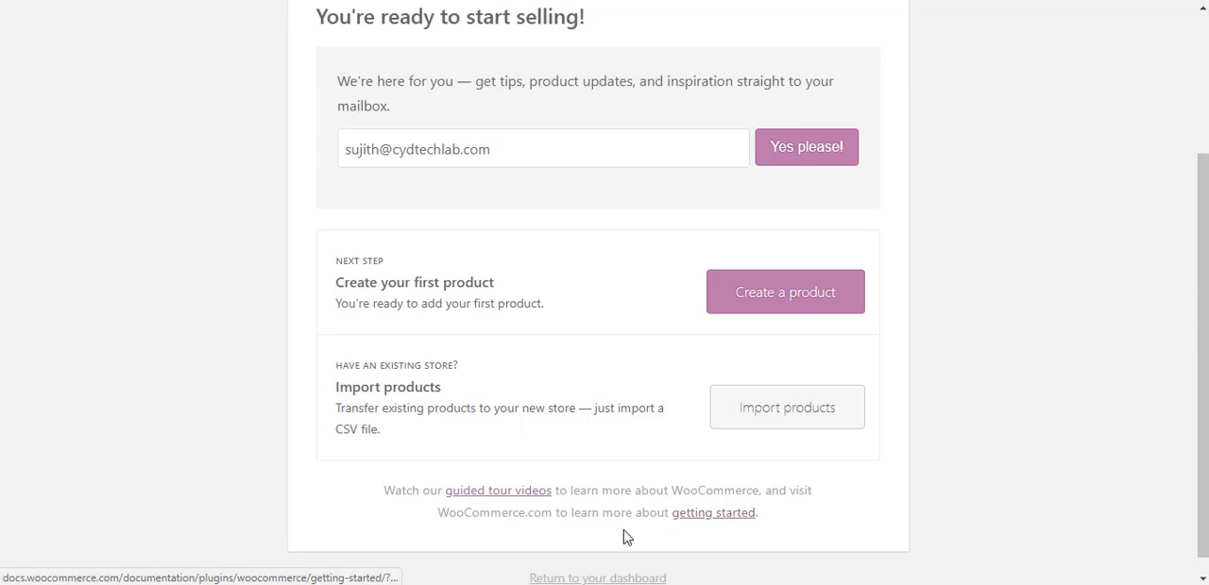
mouse_move(741, 532)
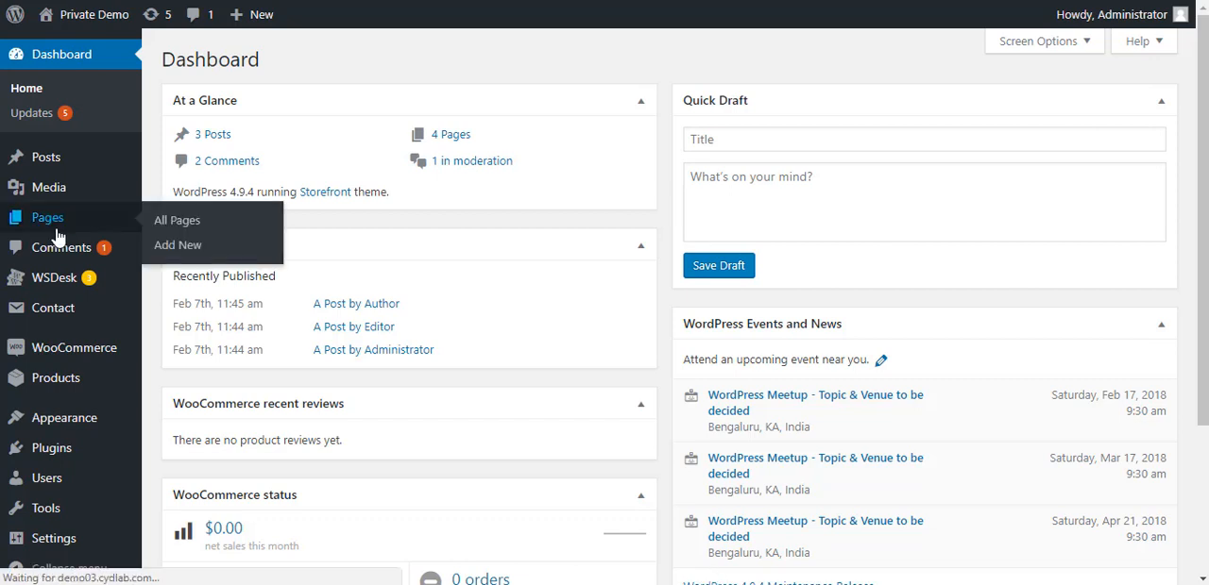
Open All Pages to list Cart, Checkout, My Account and Shop
left_click(176, 220)
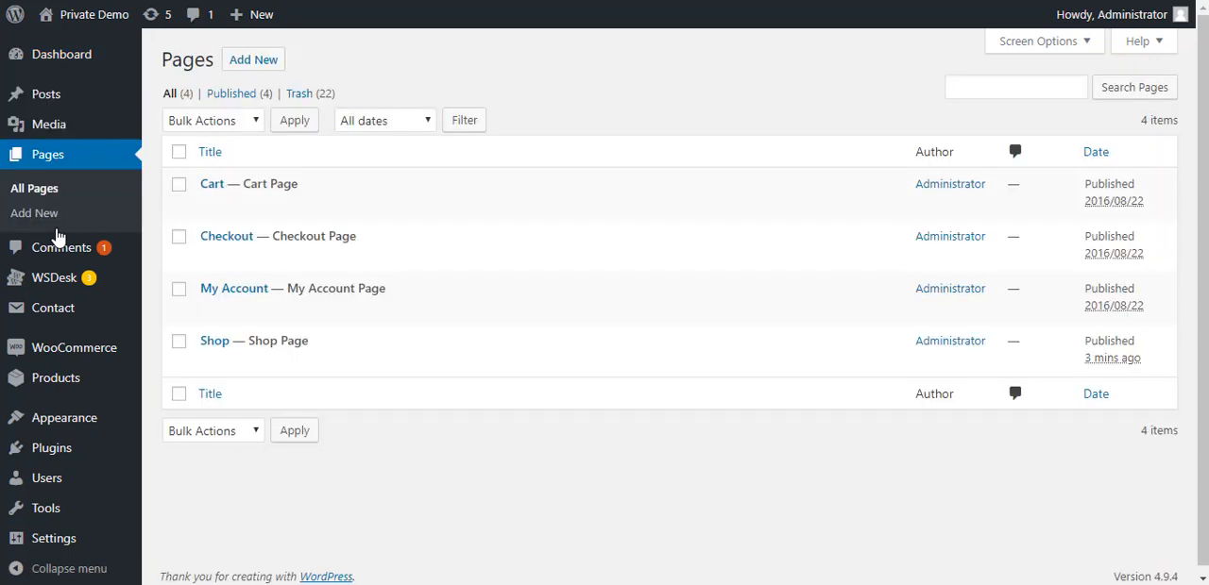
mouse_move(292, 288)
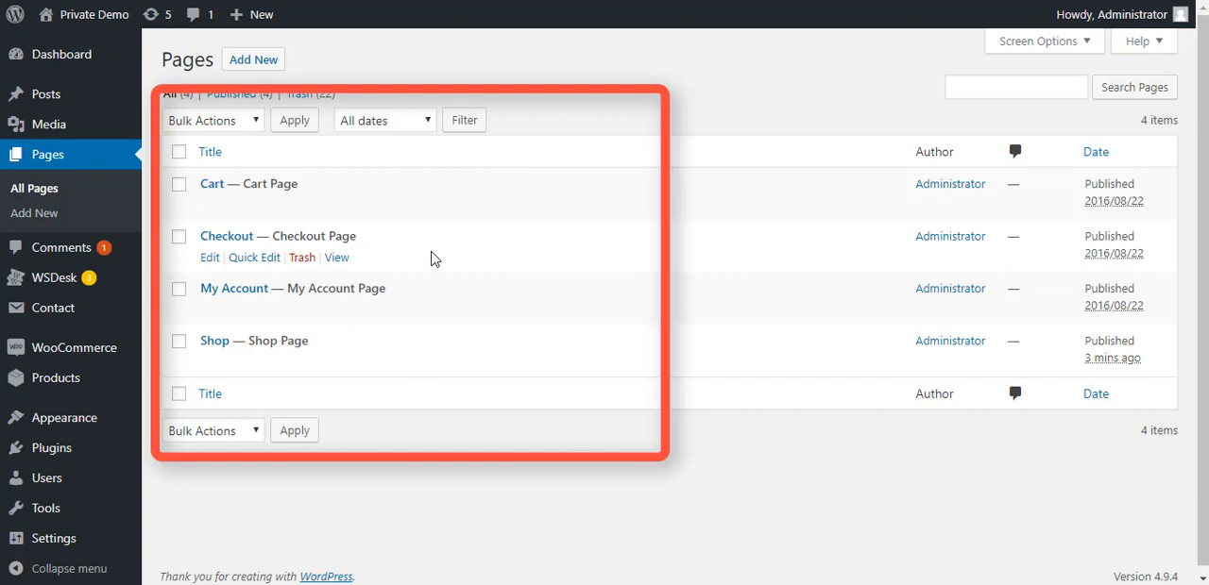
mouse_move(473, 478)
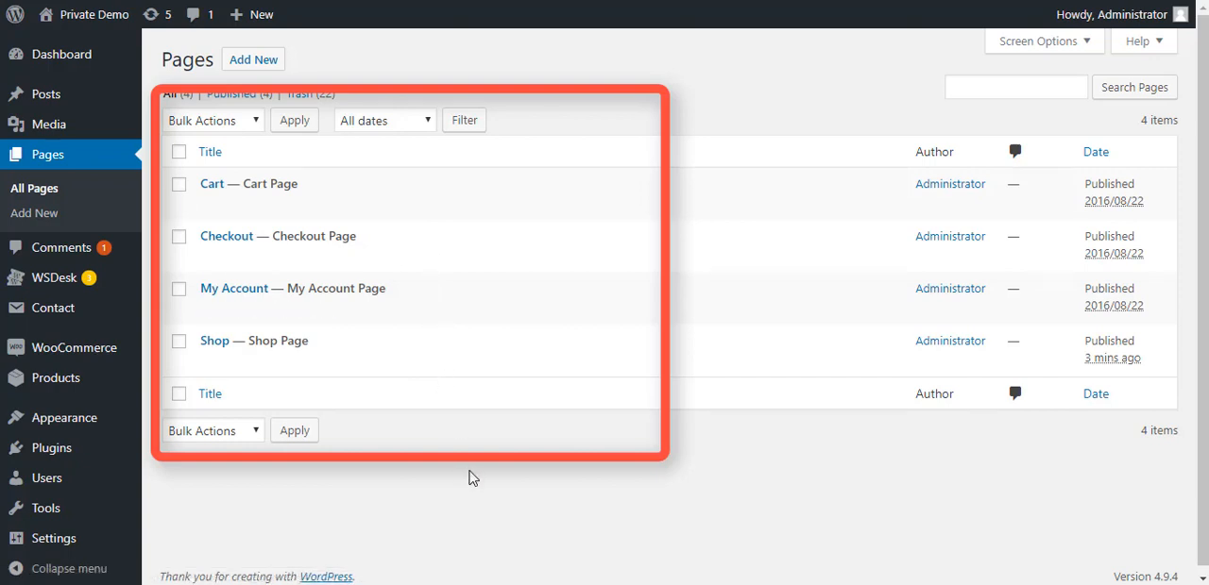